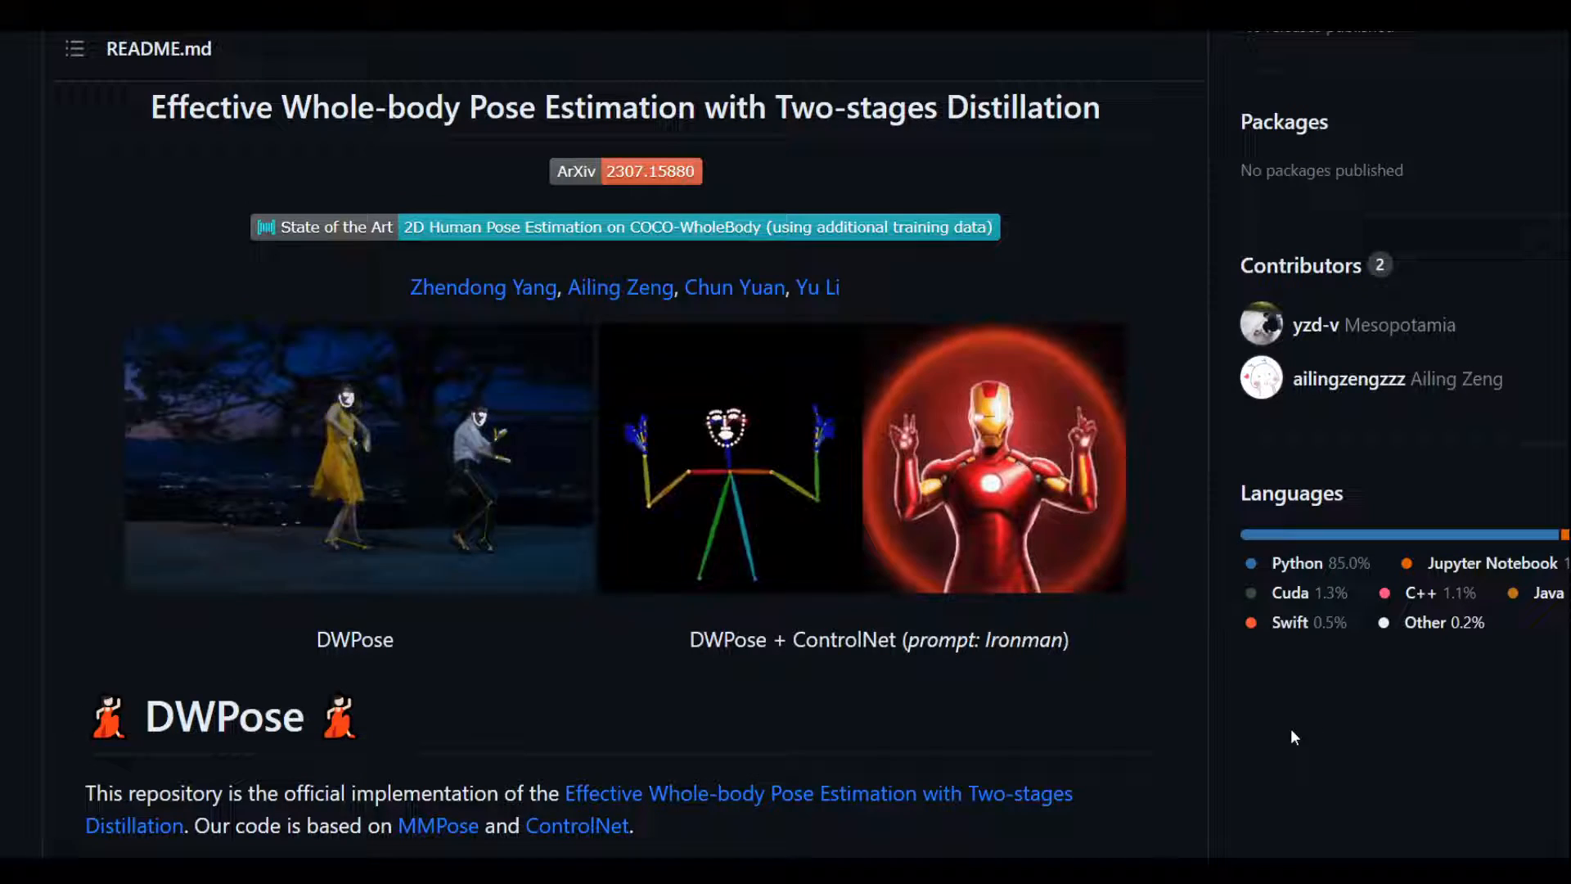
mouse_move(1247, 748)
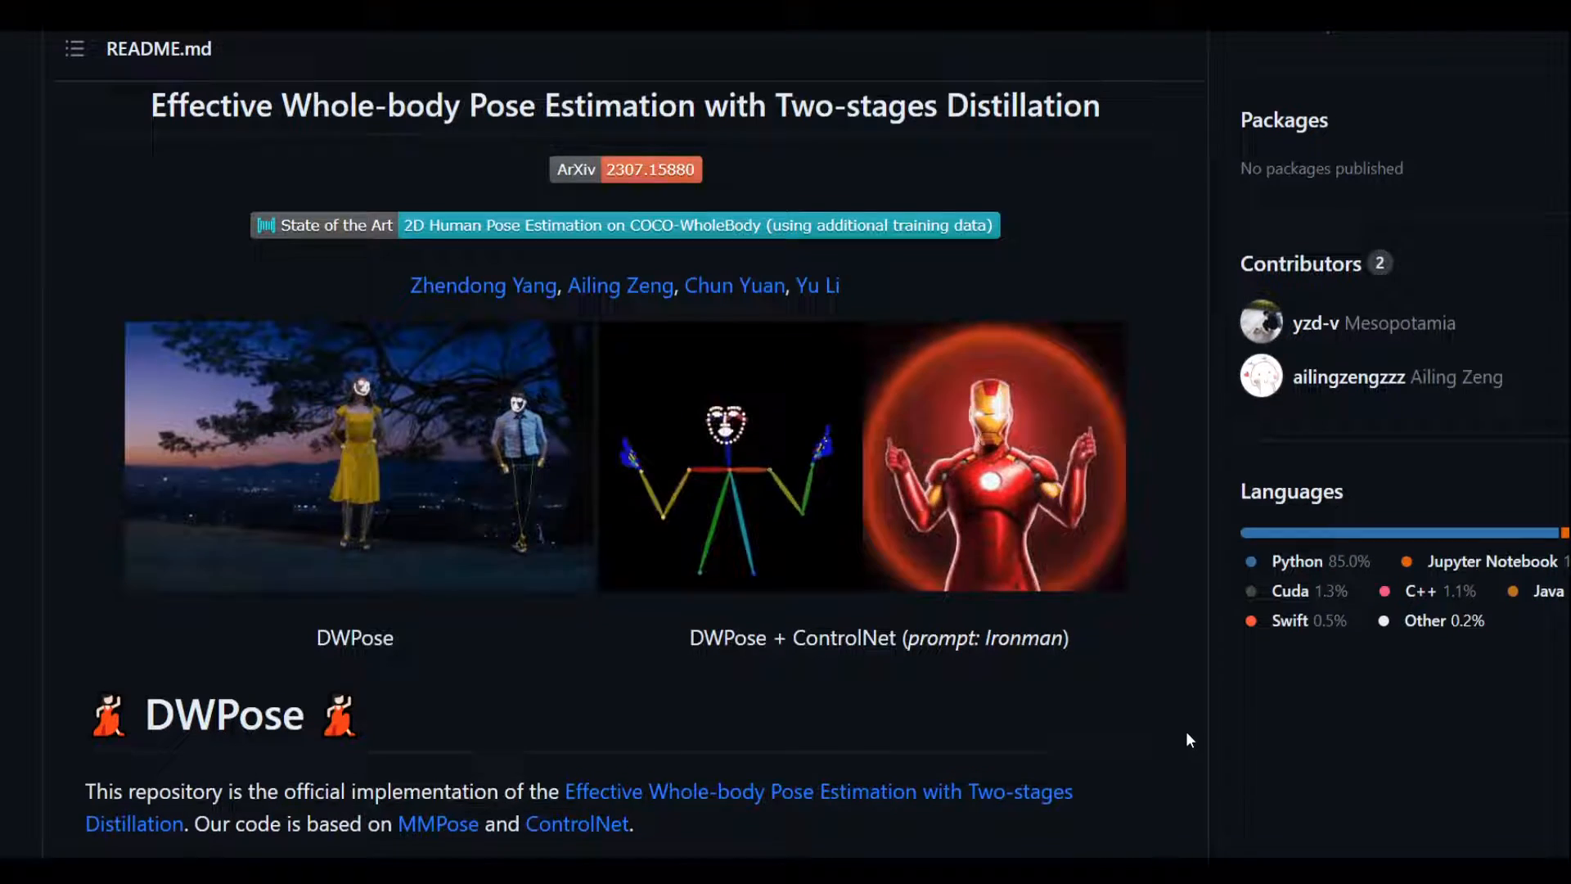
Step: Scroll the README down to the teacher–student distillation diagram and News opening
scroll(down, 3)
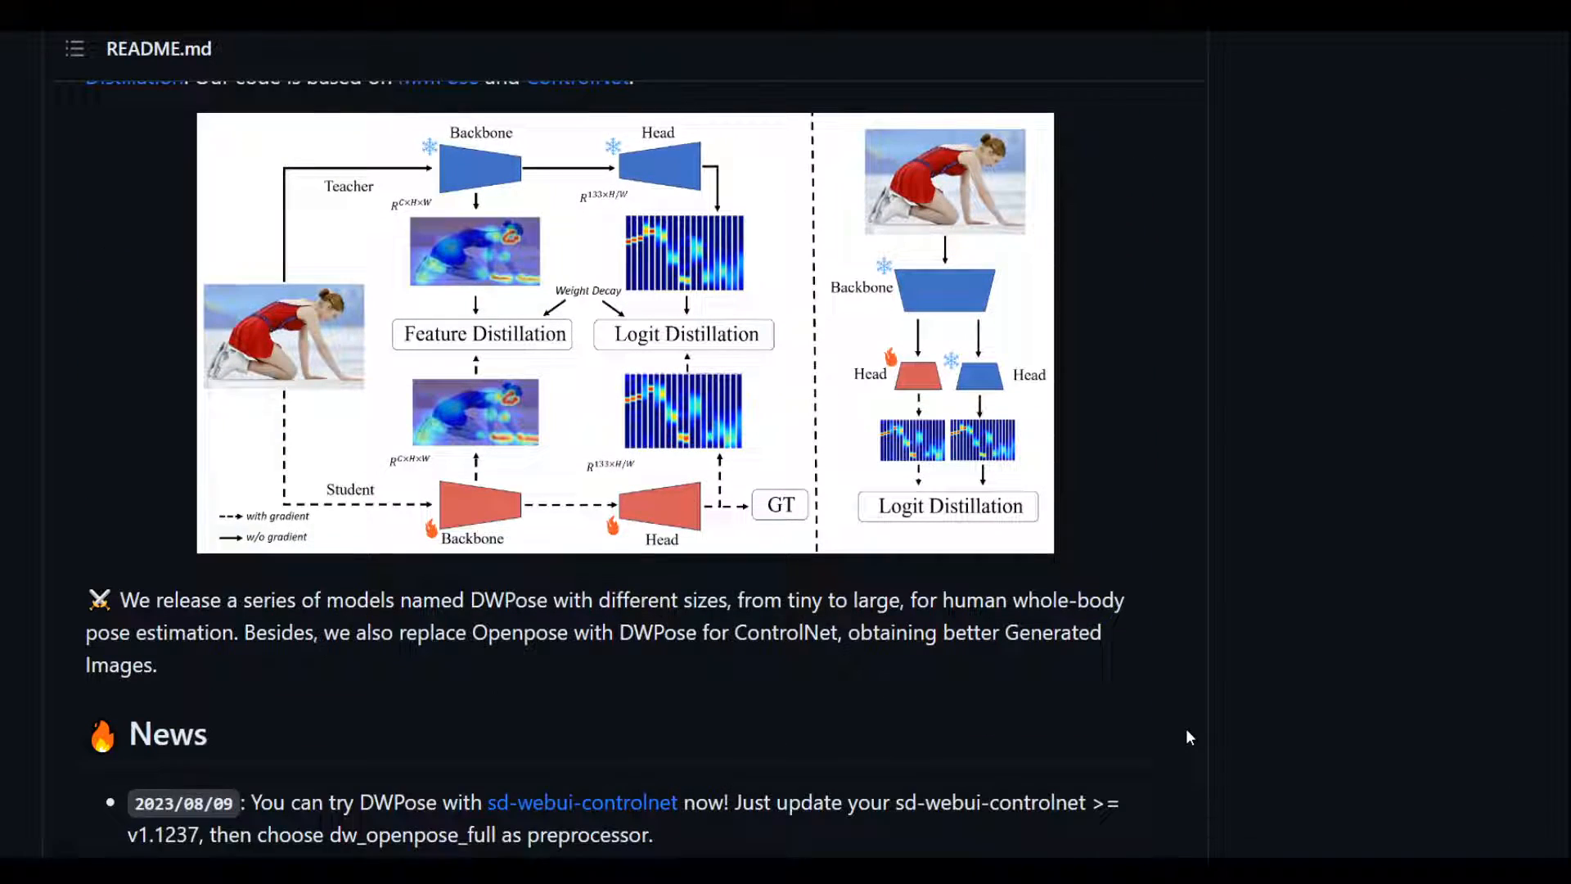
mouse_move(389, 227)
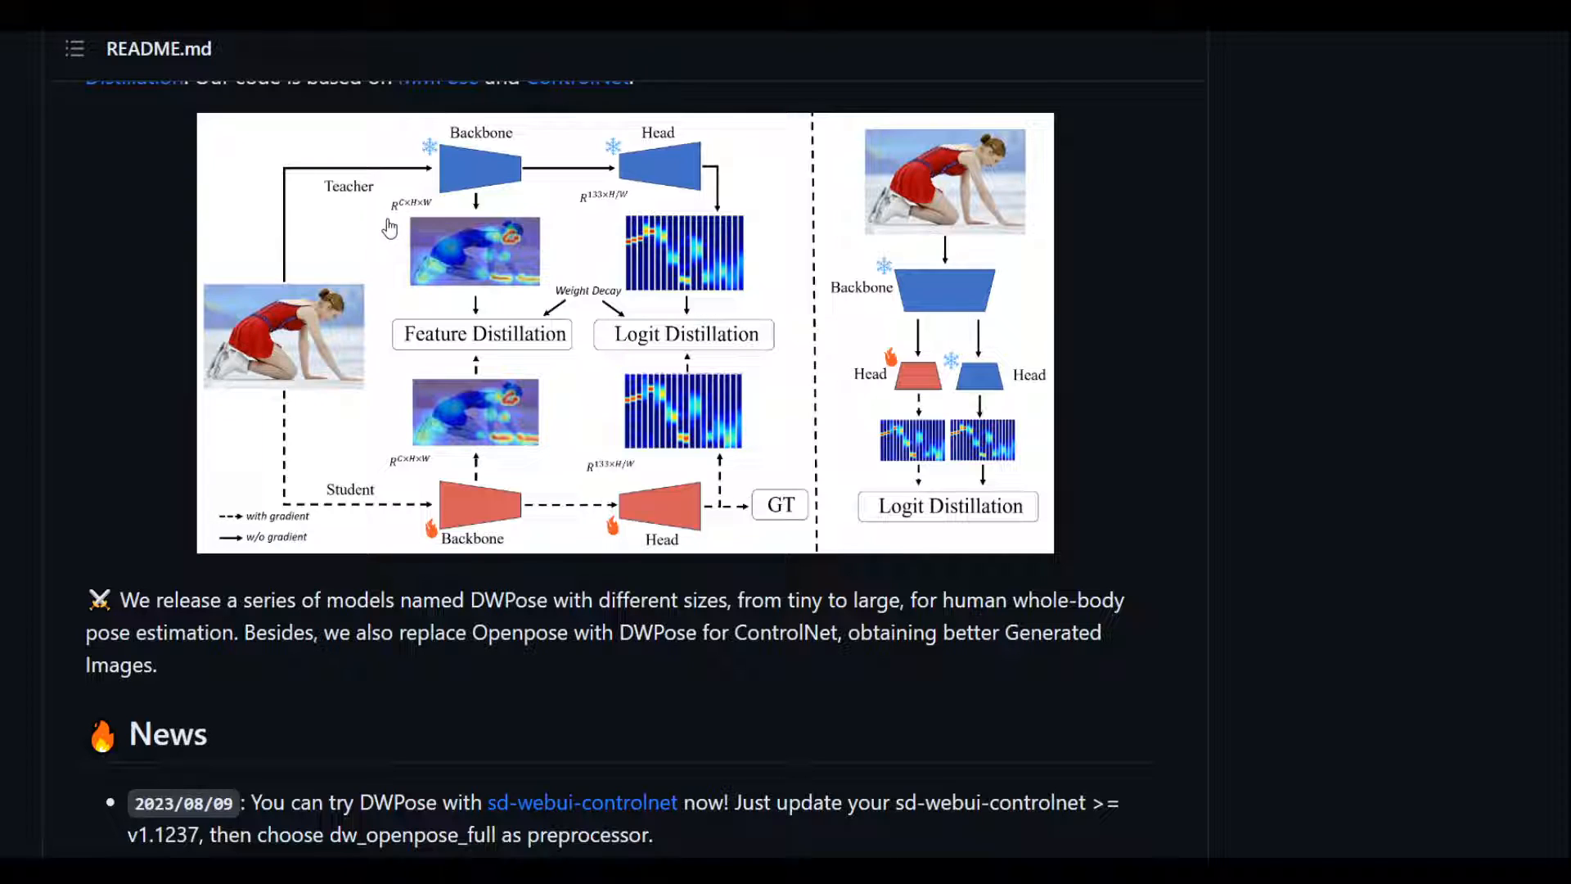
mouse_move(622, 188)
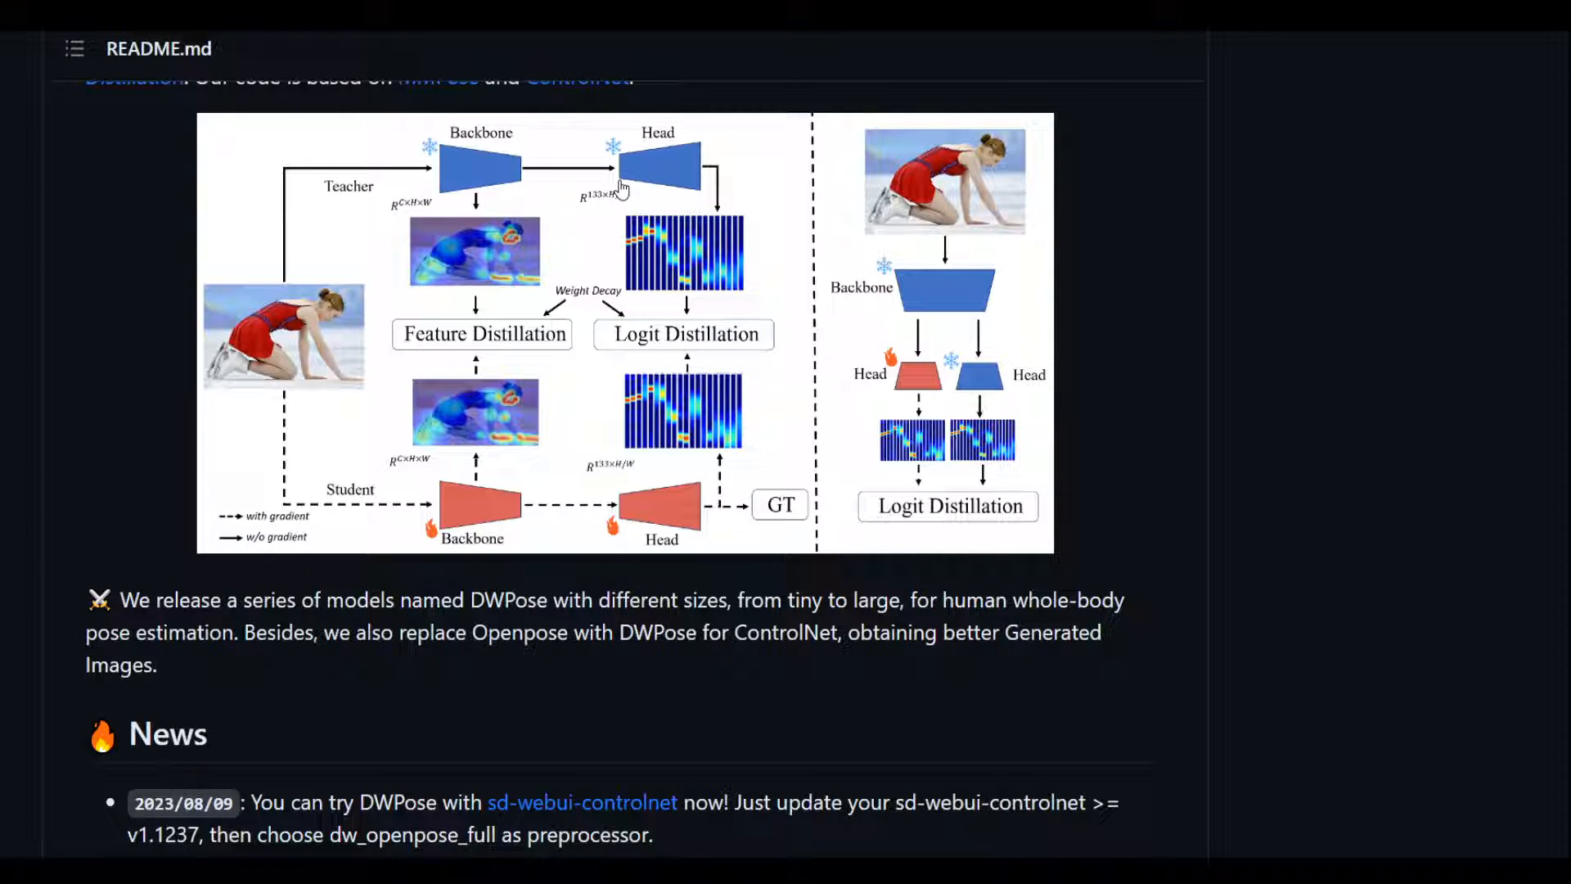
mouse_move(978, 485)
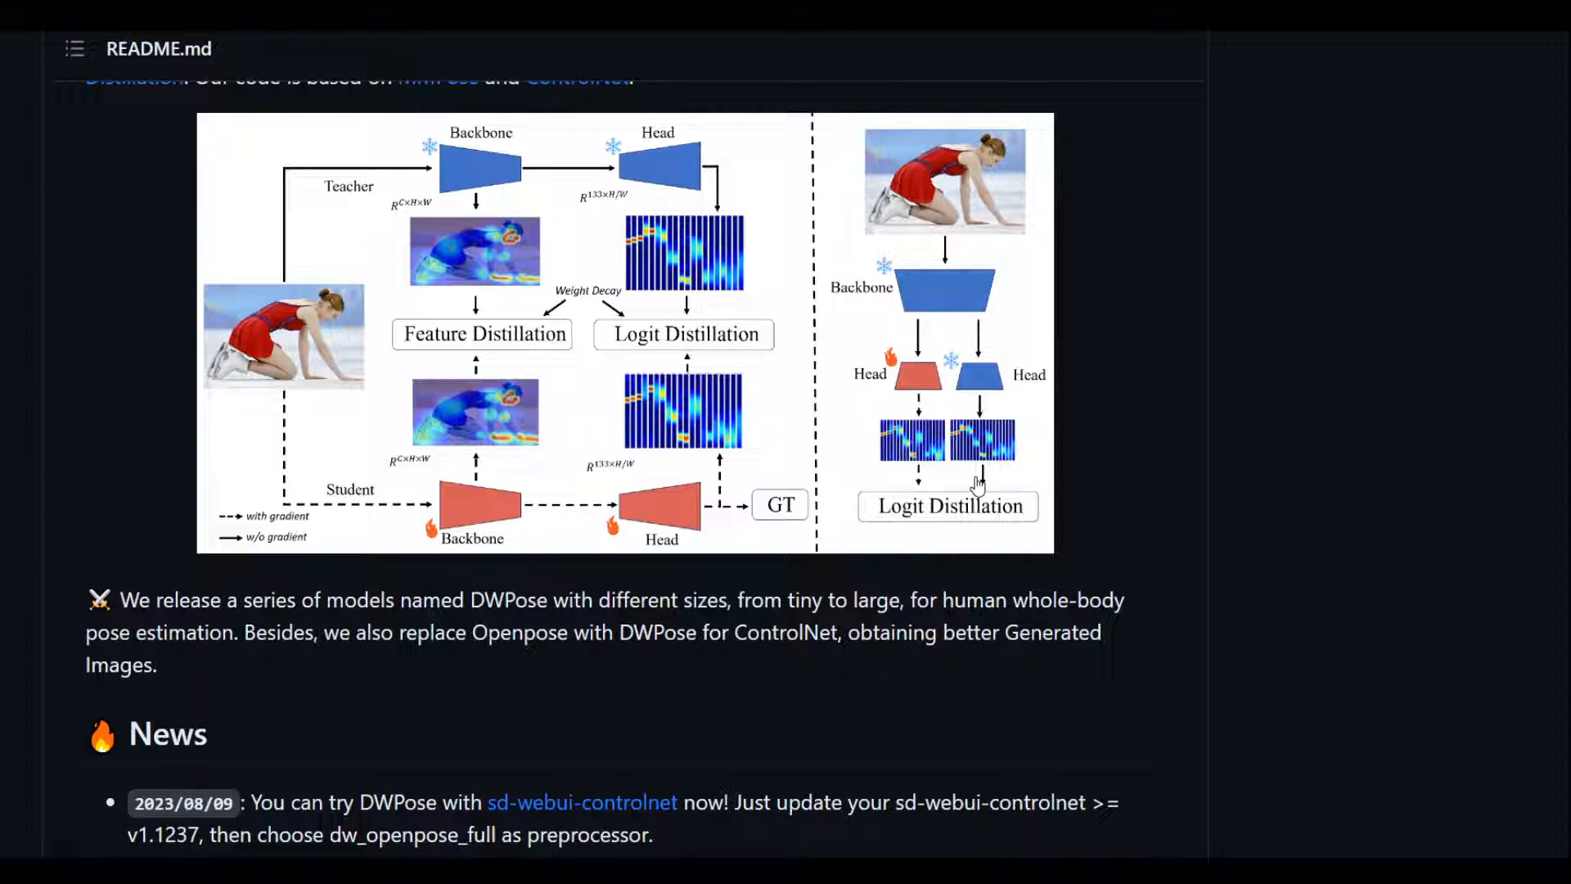
mouse_move(1208, 330)
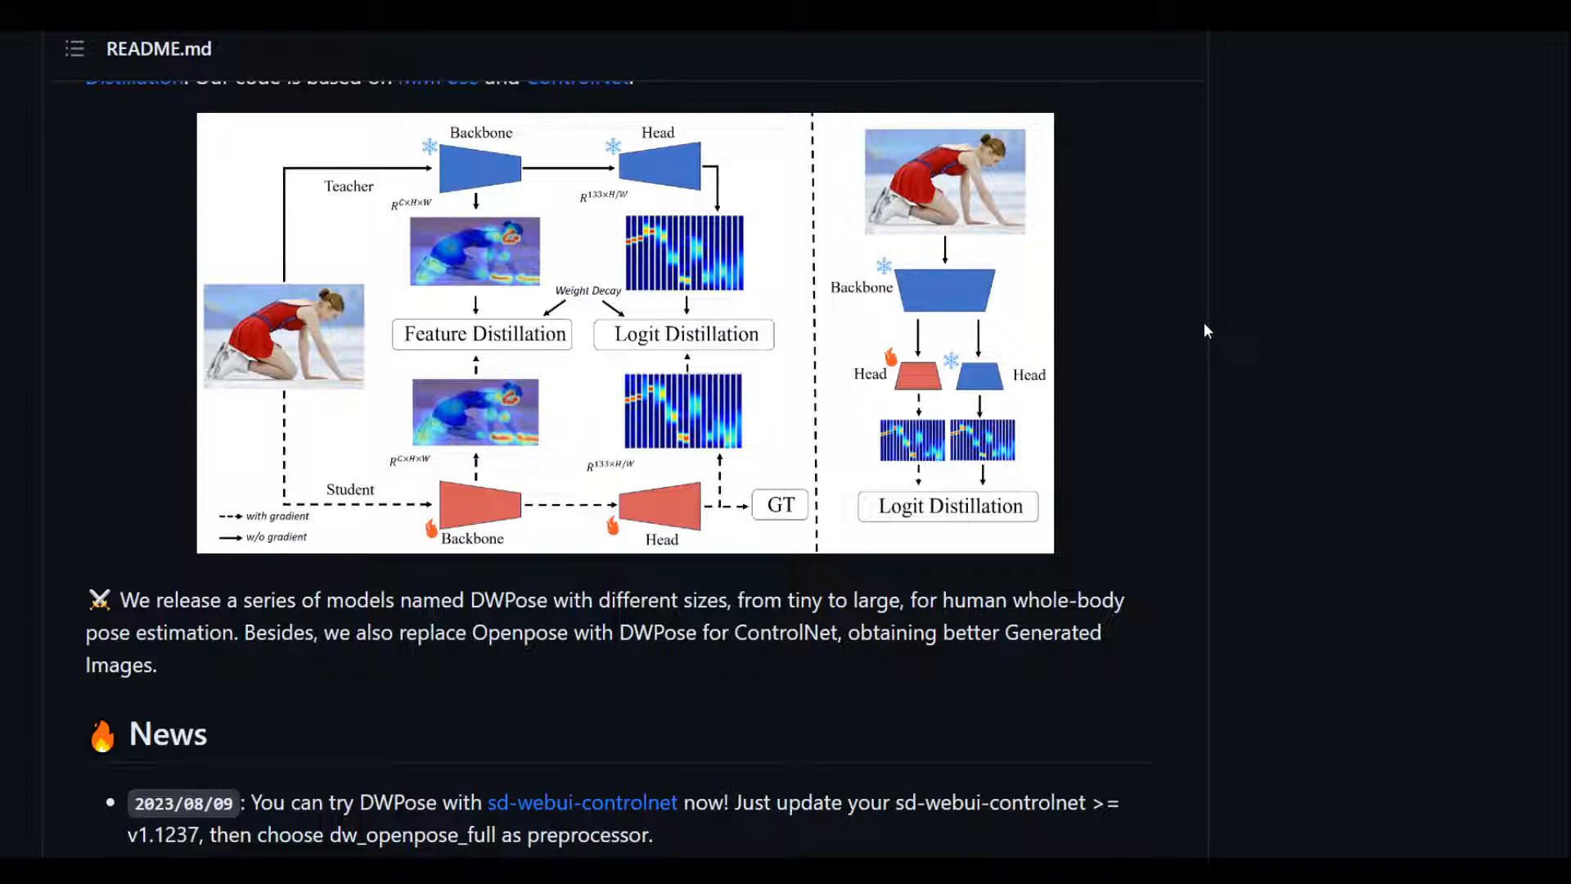
Step: Scroll past the News list to Installation and the COCO chart in Results and Models
scroll(down, 3)
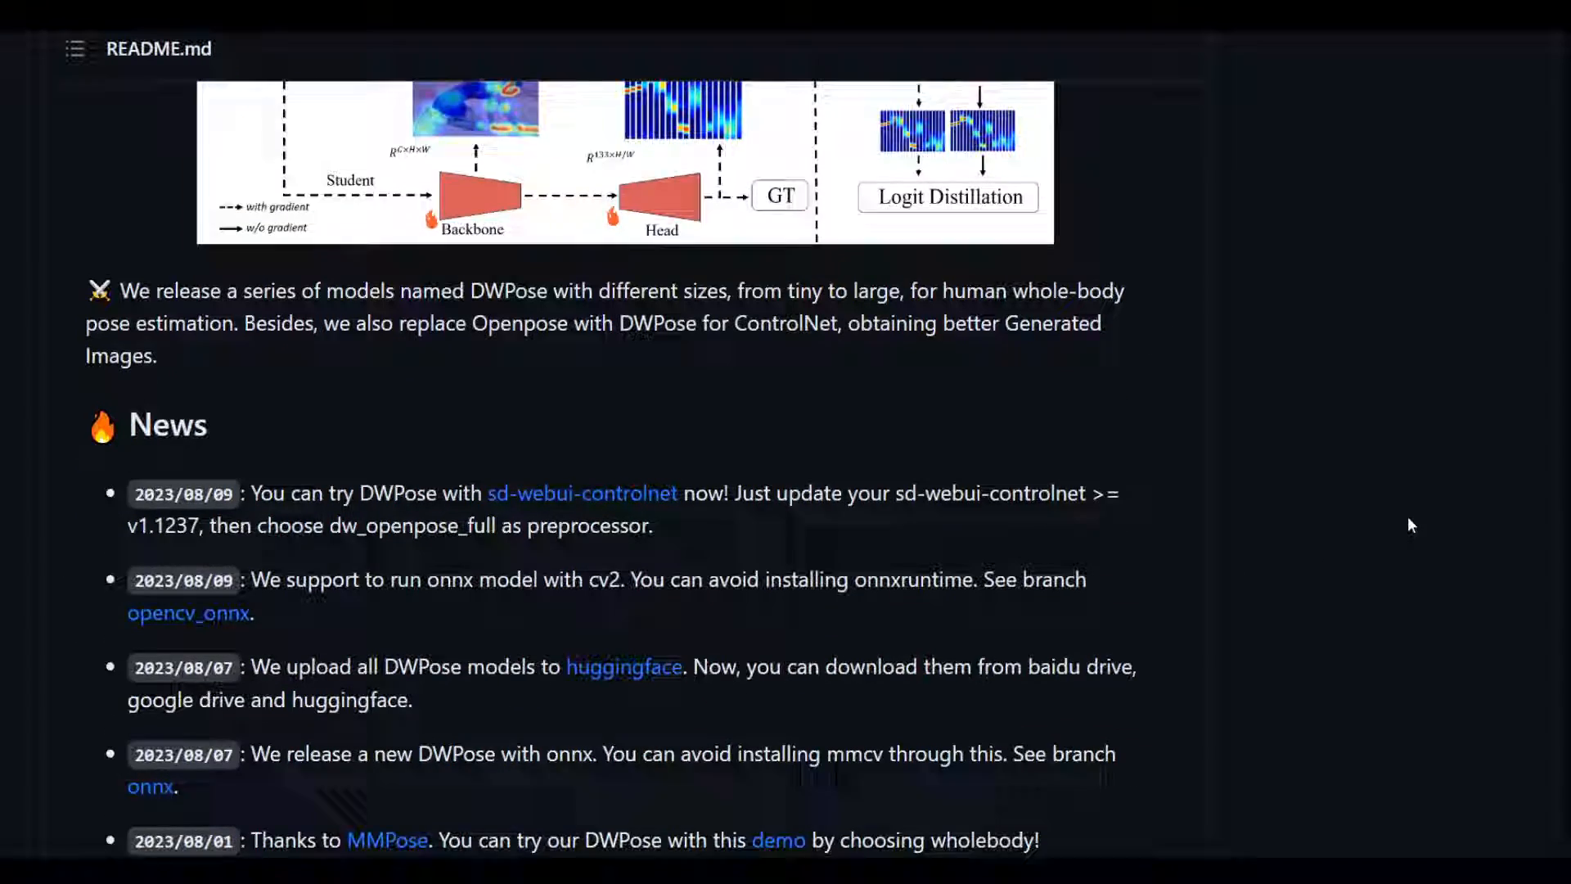
scroll(down, 3)
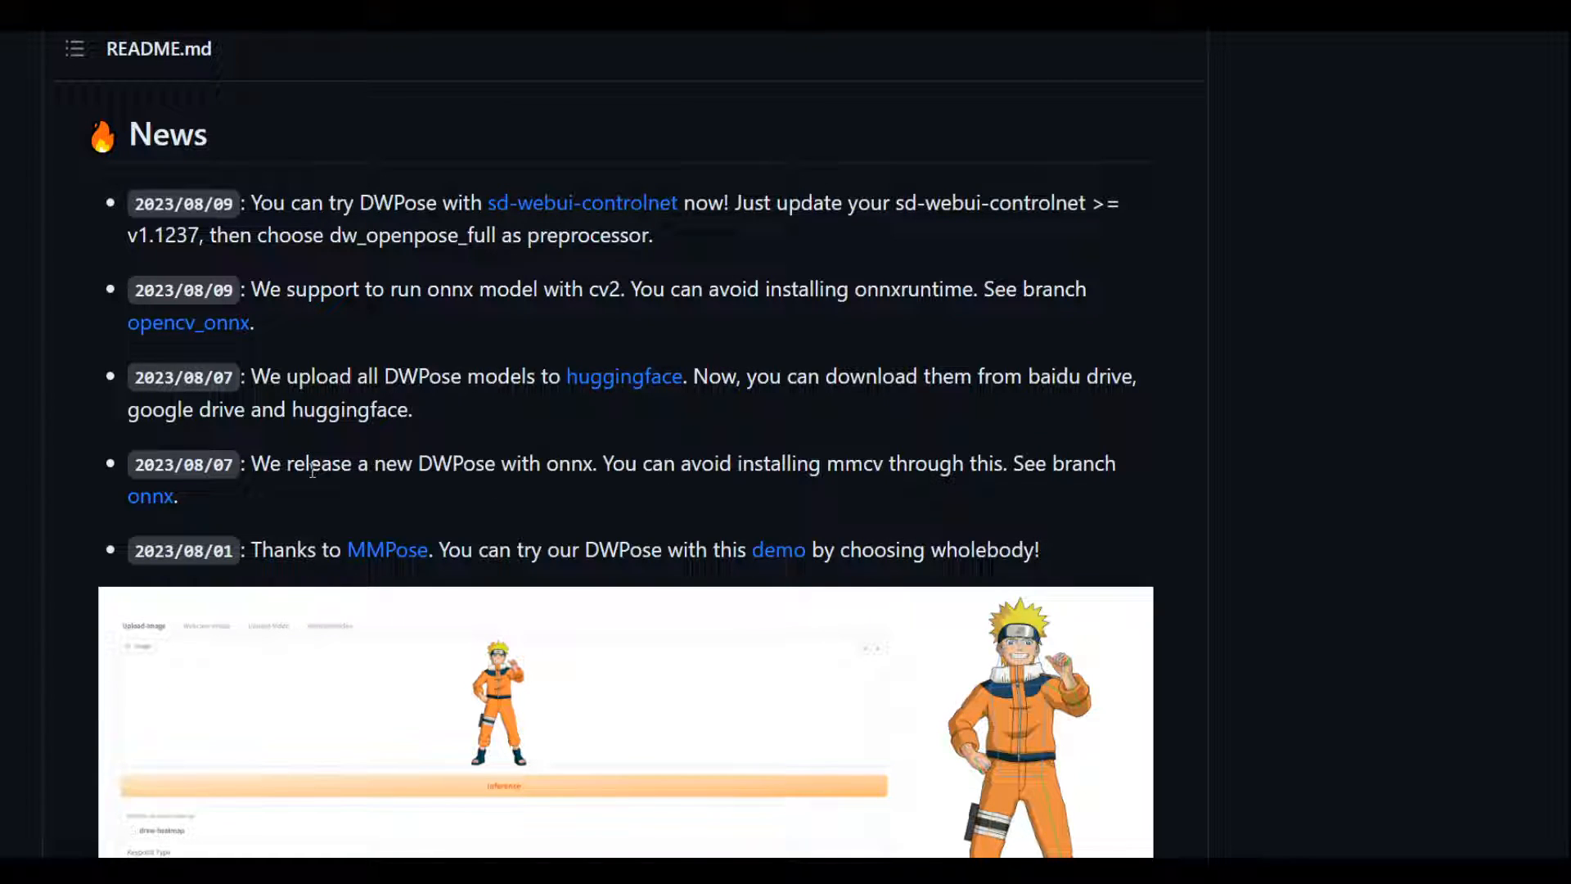
mouse_move(810, 492)
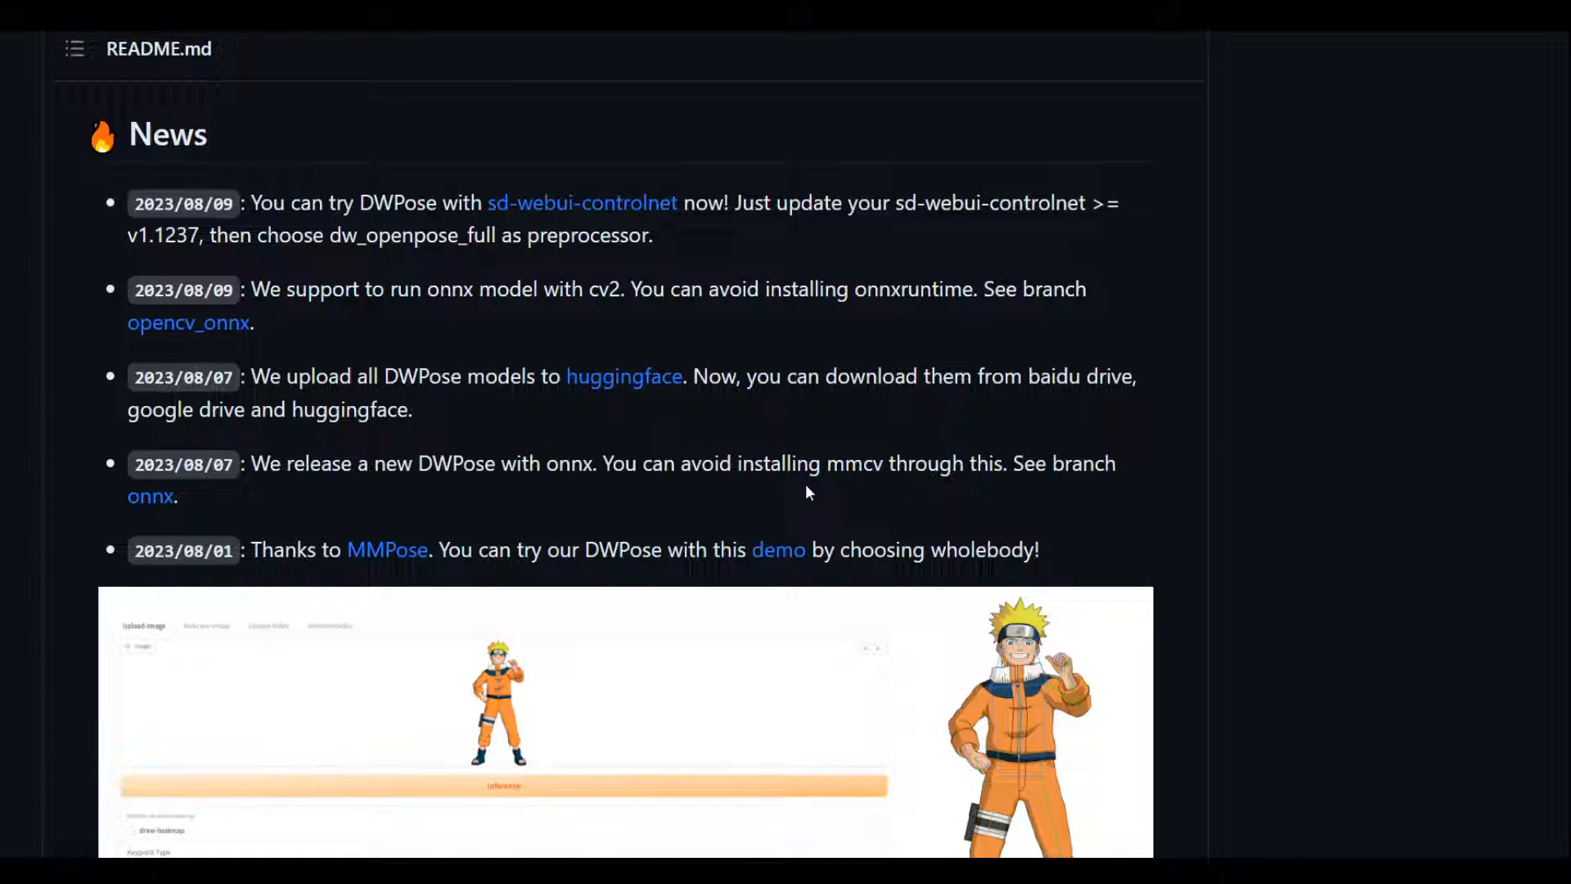
scroll(down, 3)
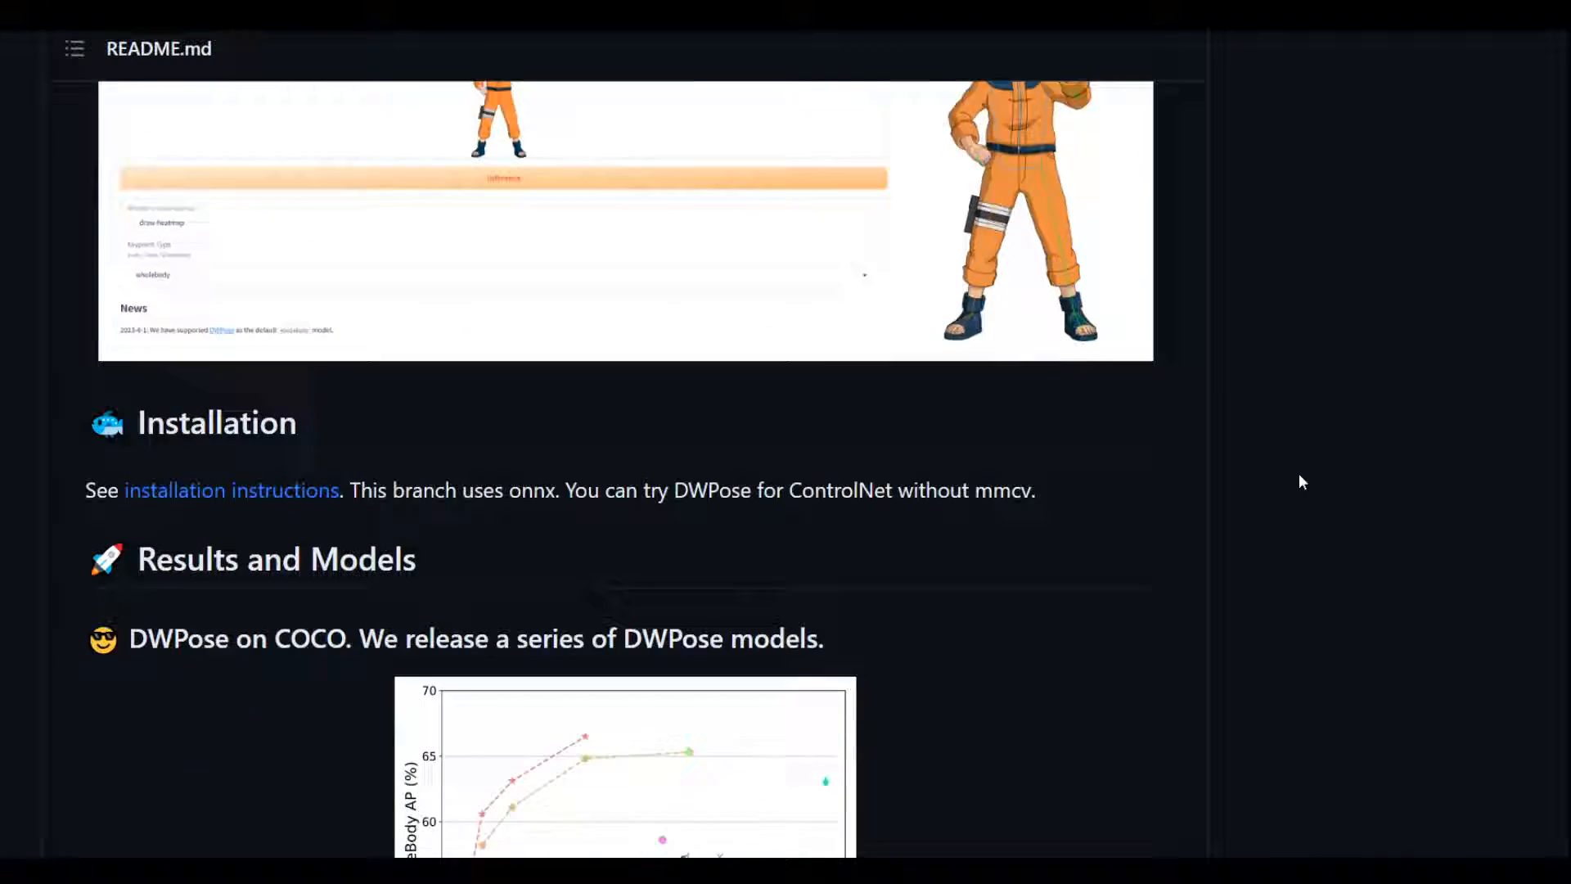
scroll(down, 3)
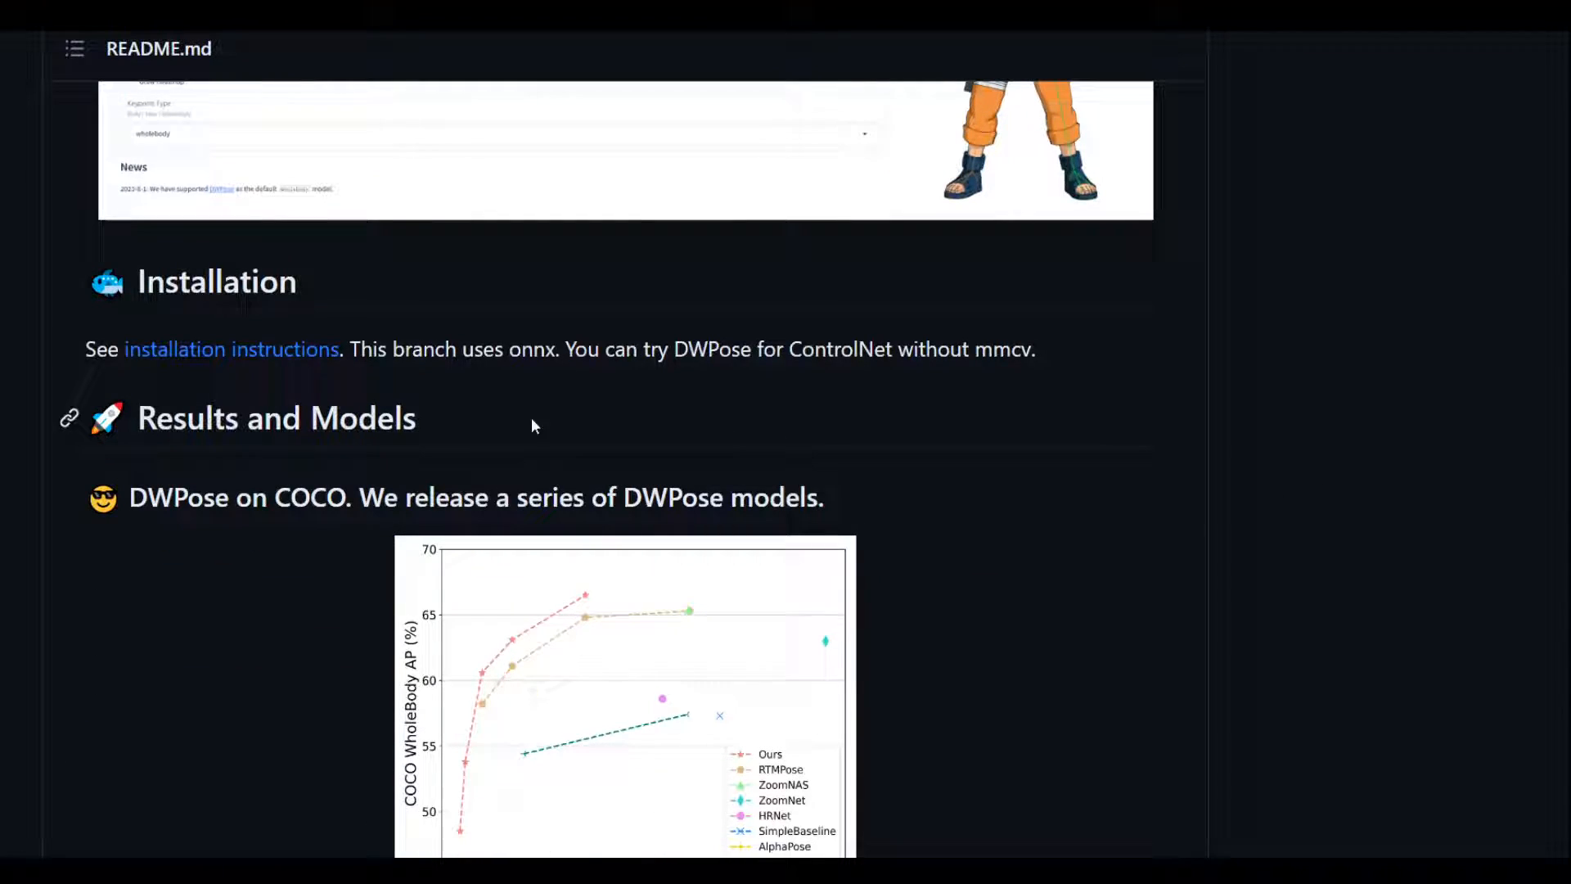
mouse_move(526, 250)
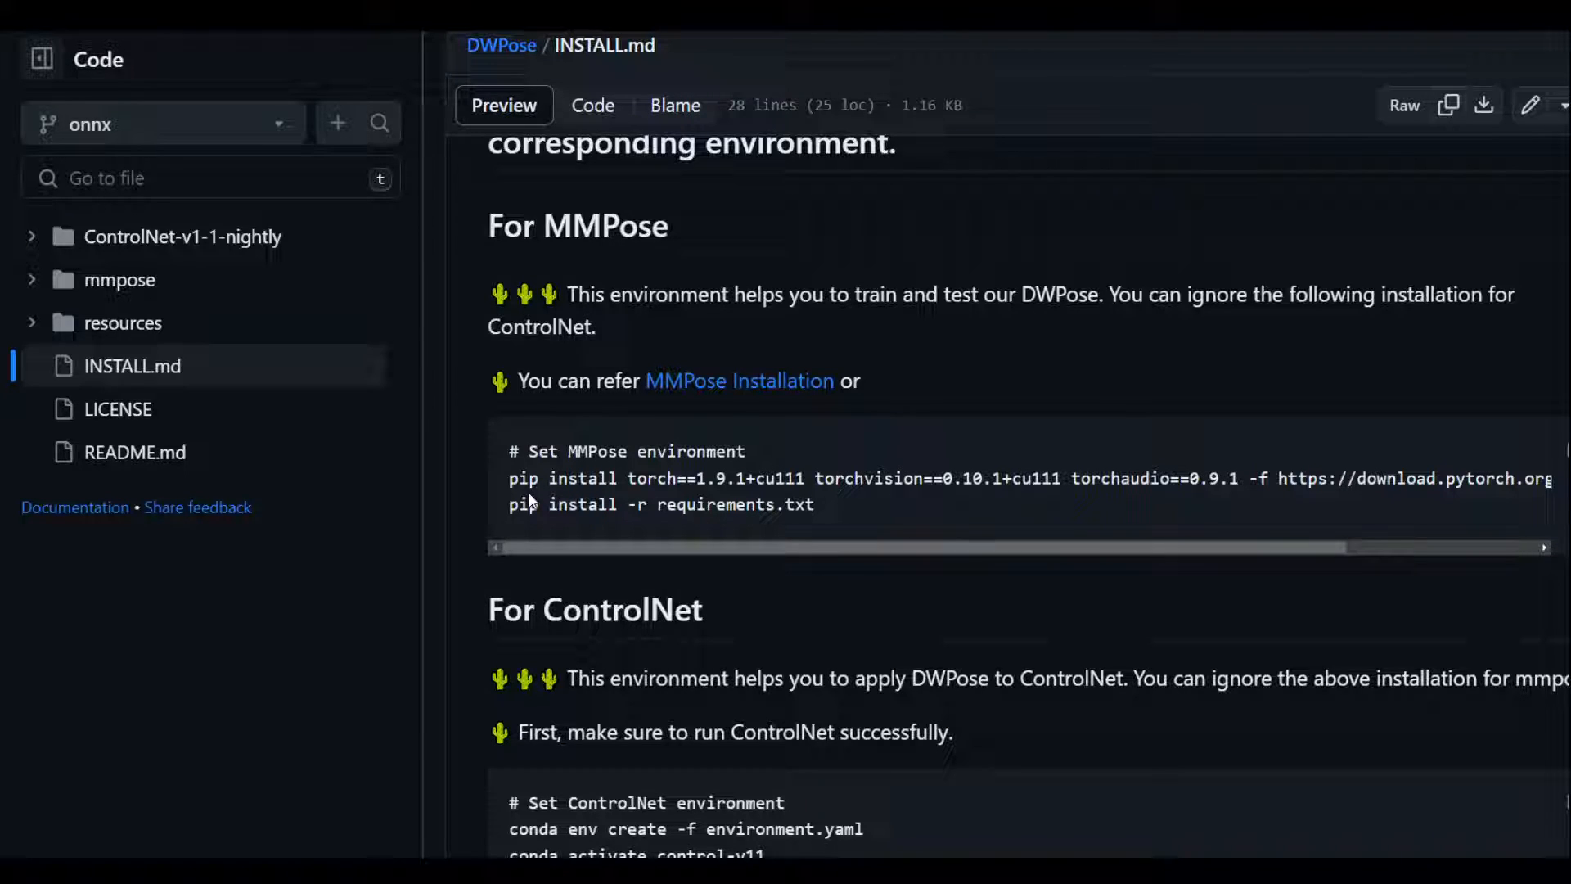
mouse_move(1267, 529)
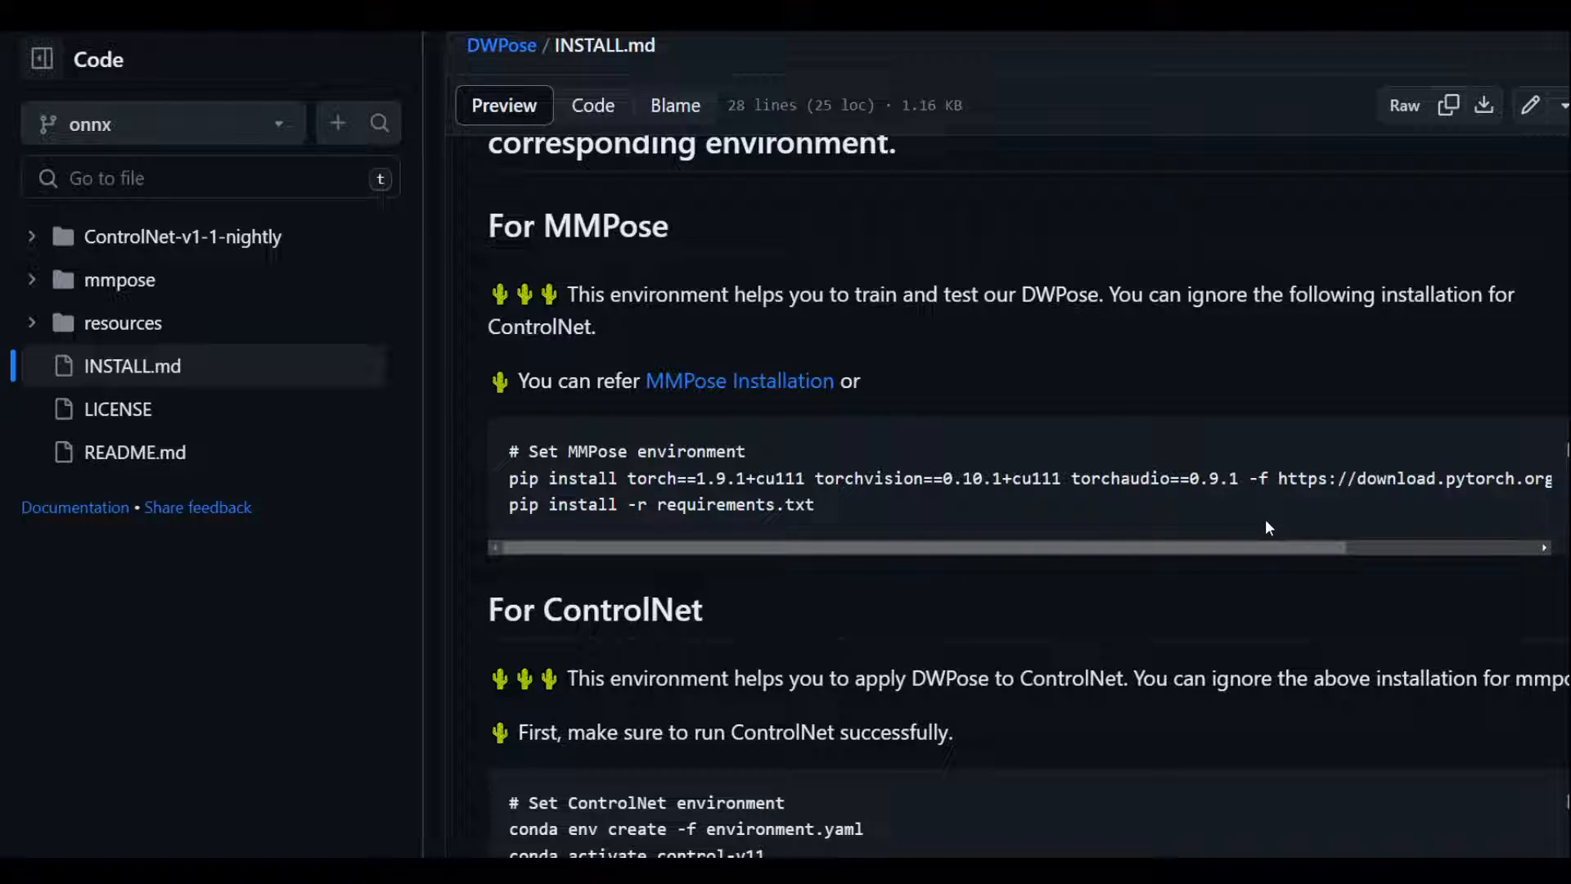
mouse_move(1024, 506)
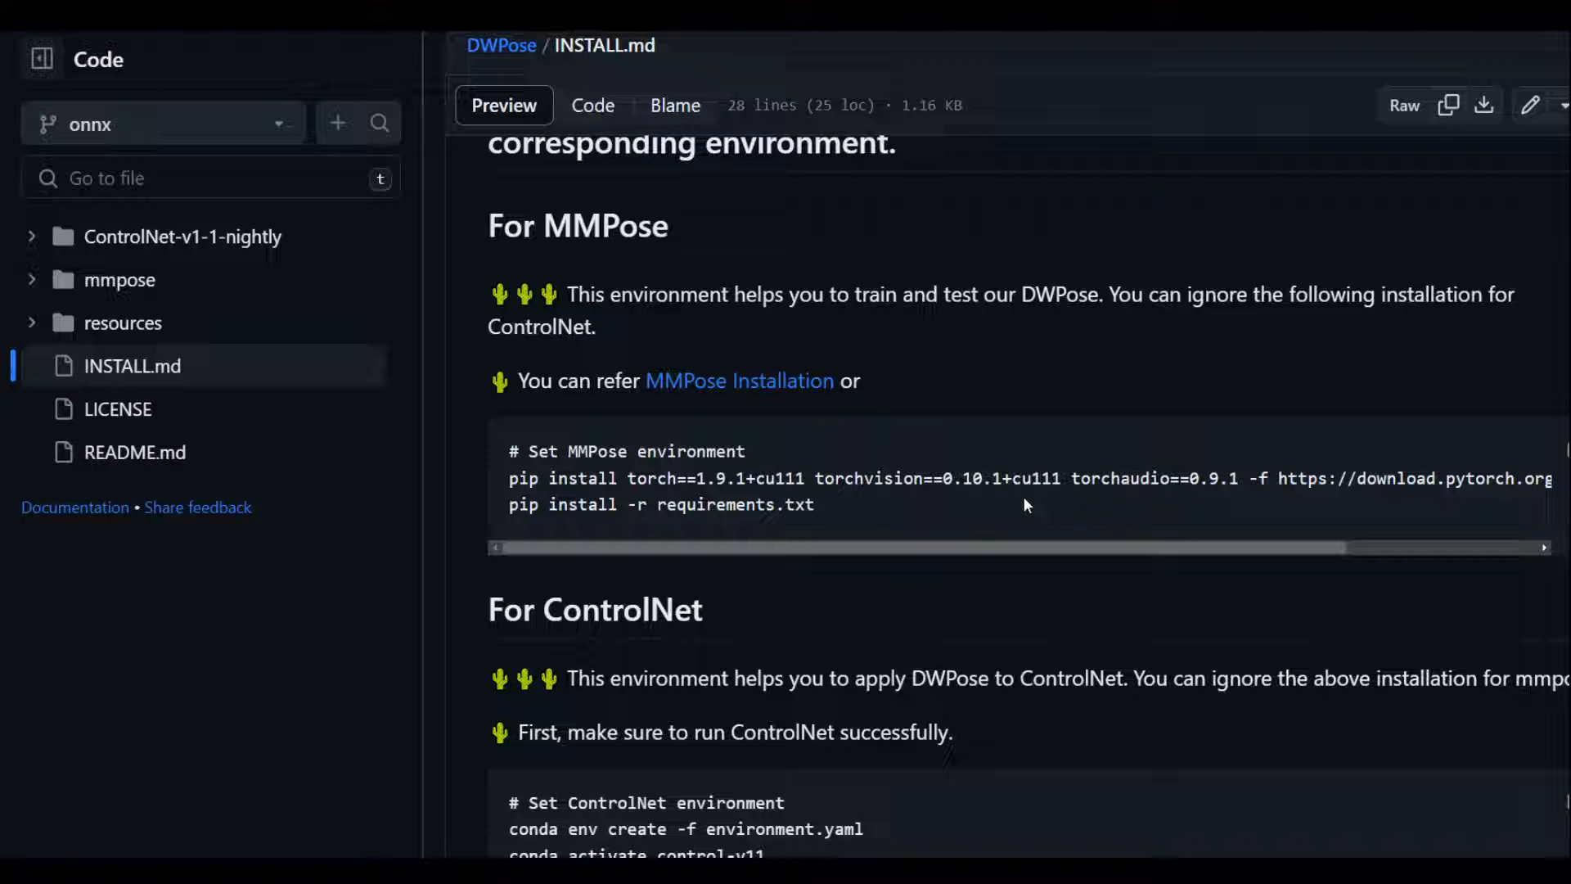
Step: View INSTALL.md's MMPose and ControlNet setup commands, then go back to the README
scroll(down, 3)
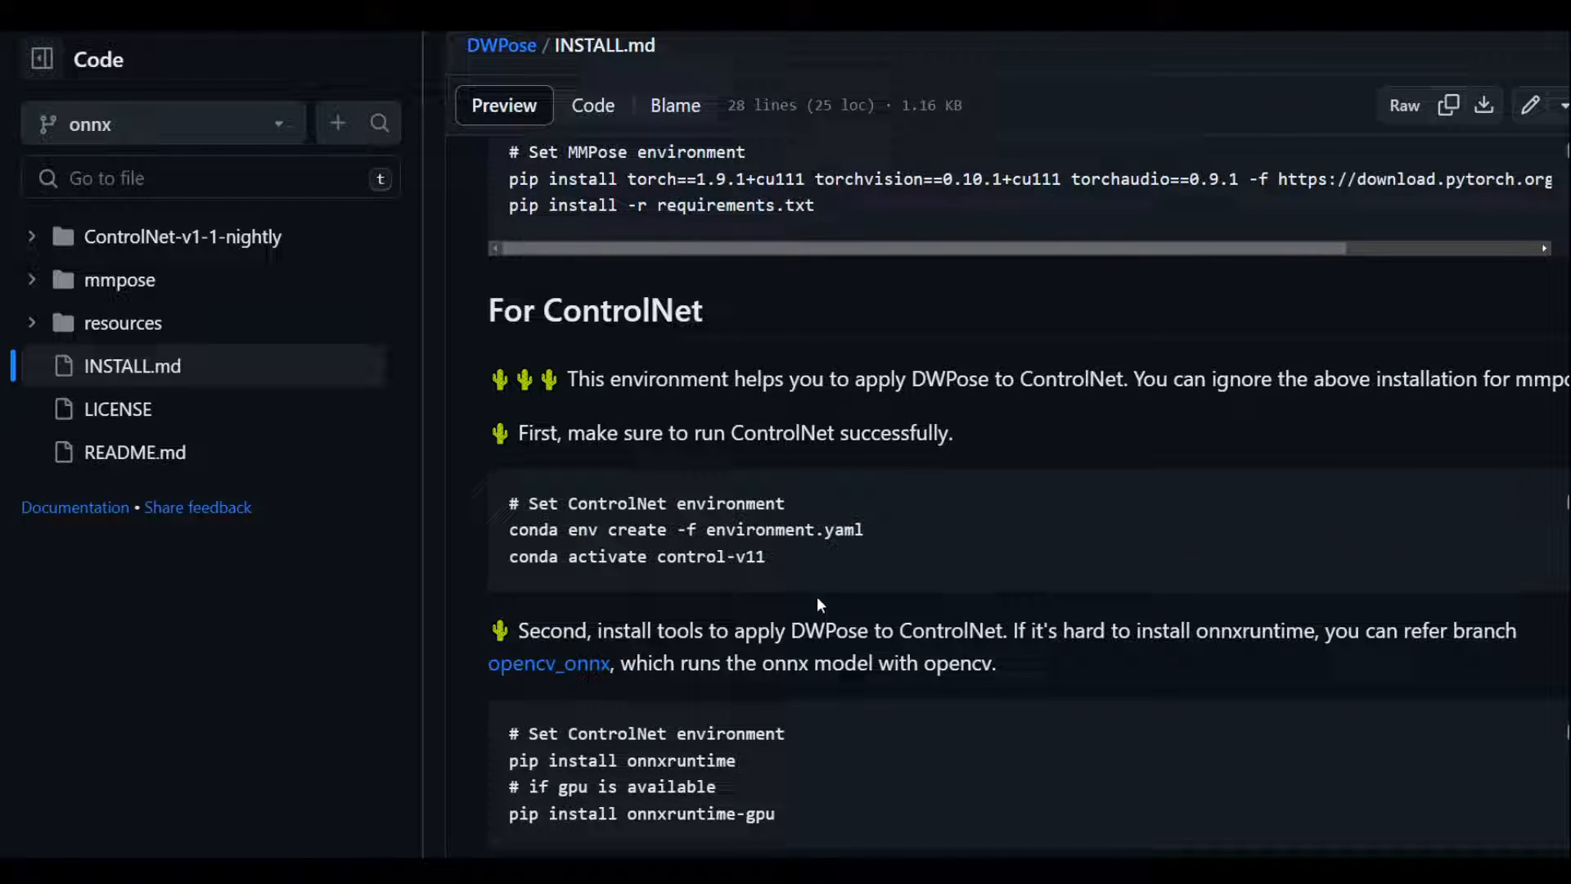
click(134, 452)
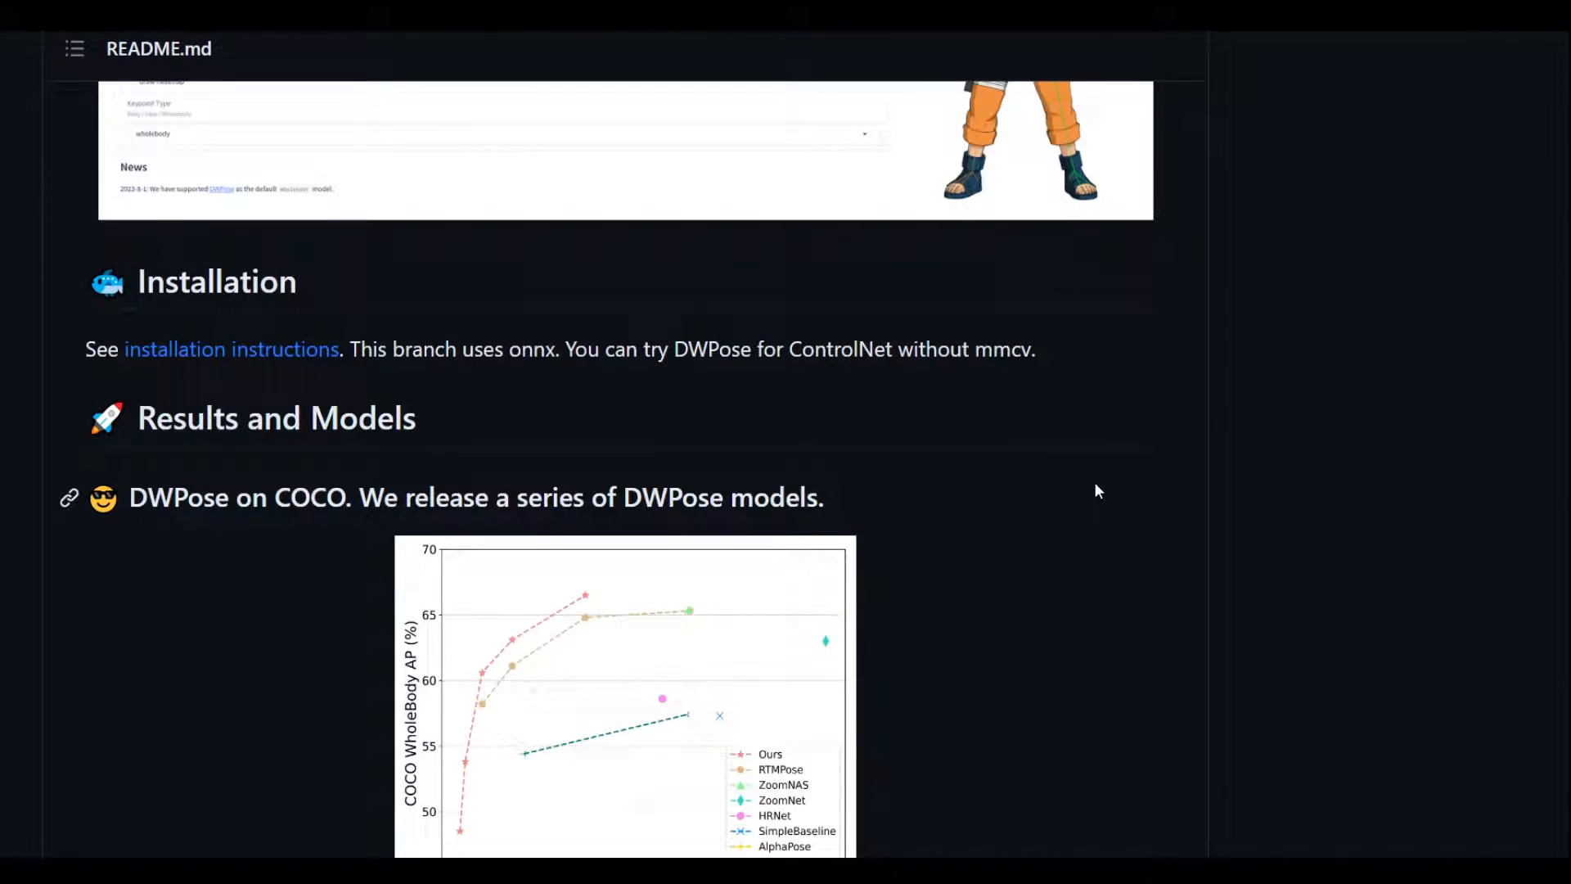
mouse_move(1265, 520)
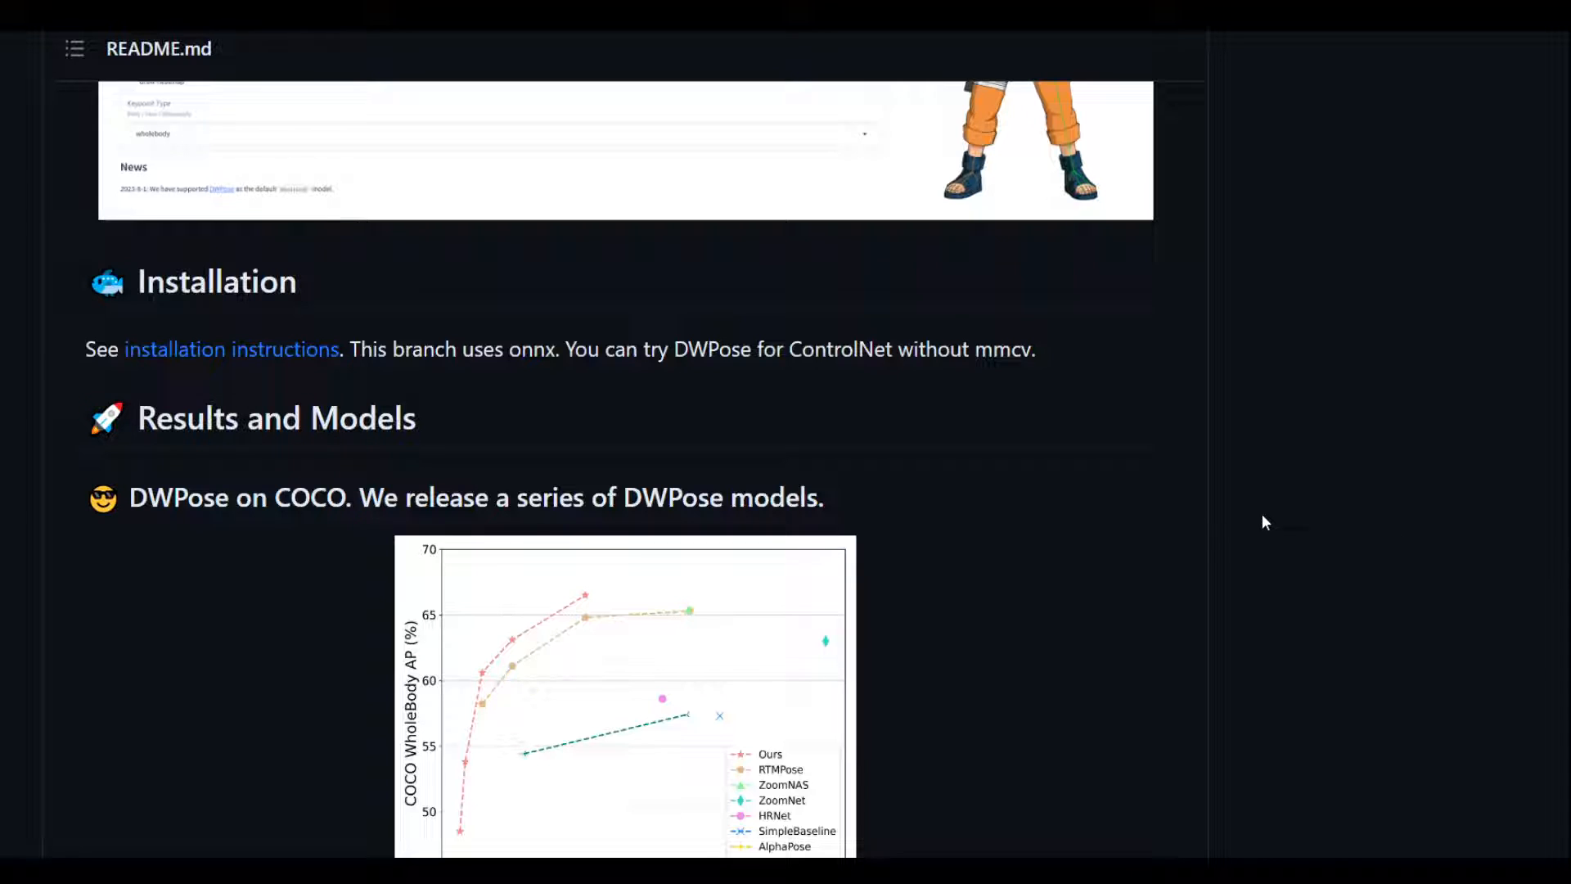
mouse_move(1199, 550)
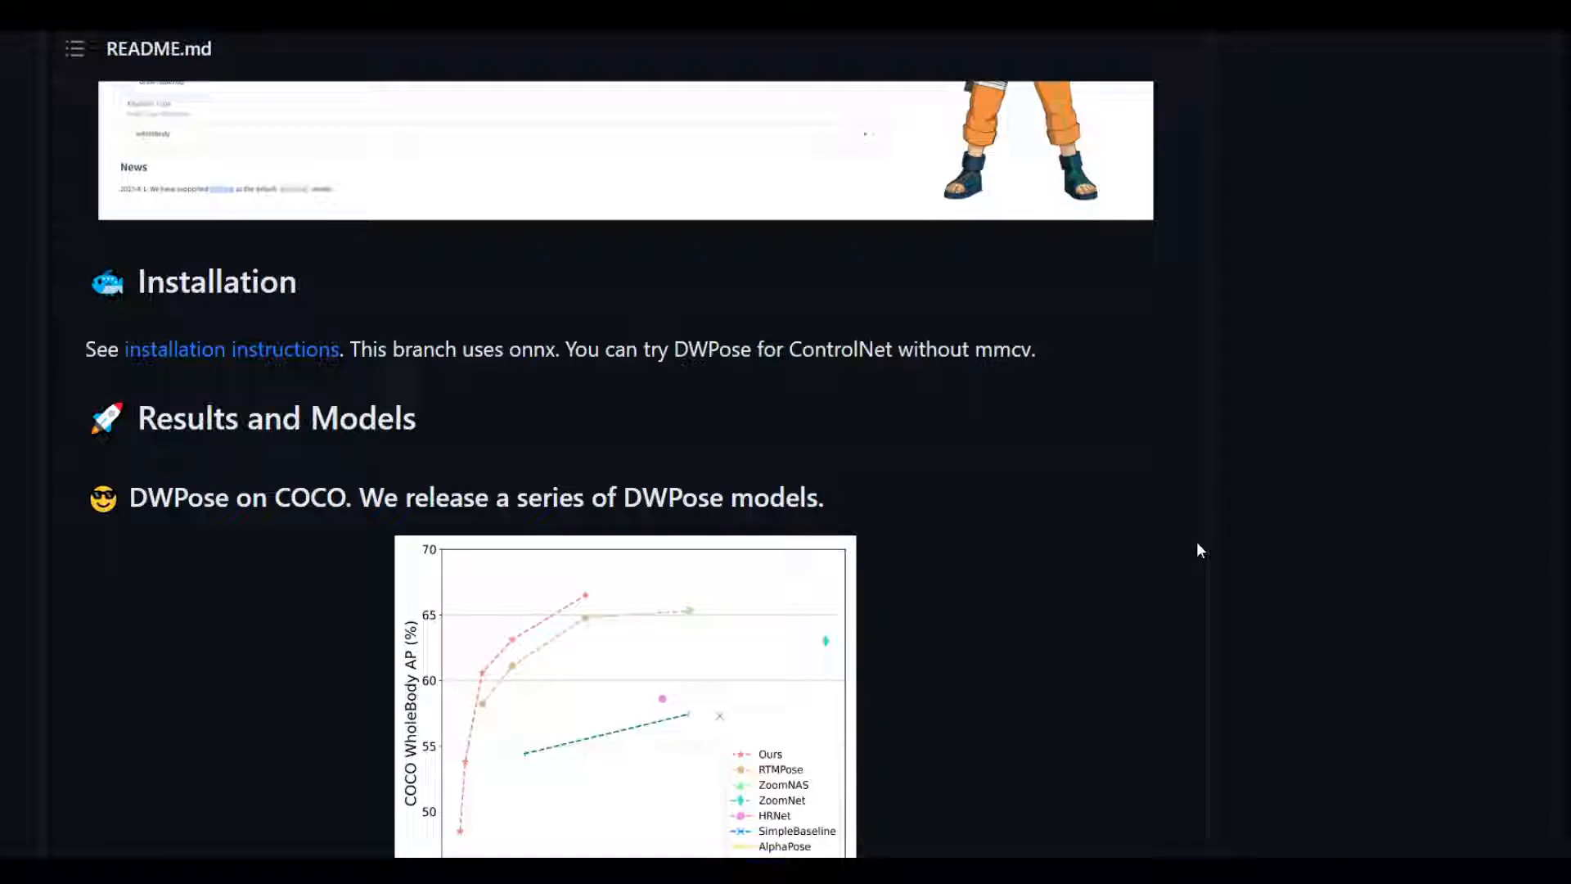
Step: Scroll to the DWPose on COCO chart and the top of the model results table
scroll(down, 3)
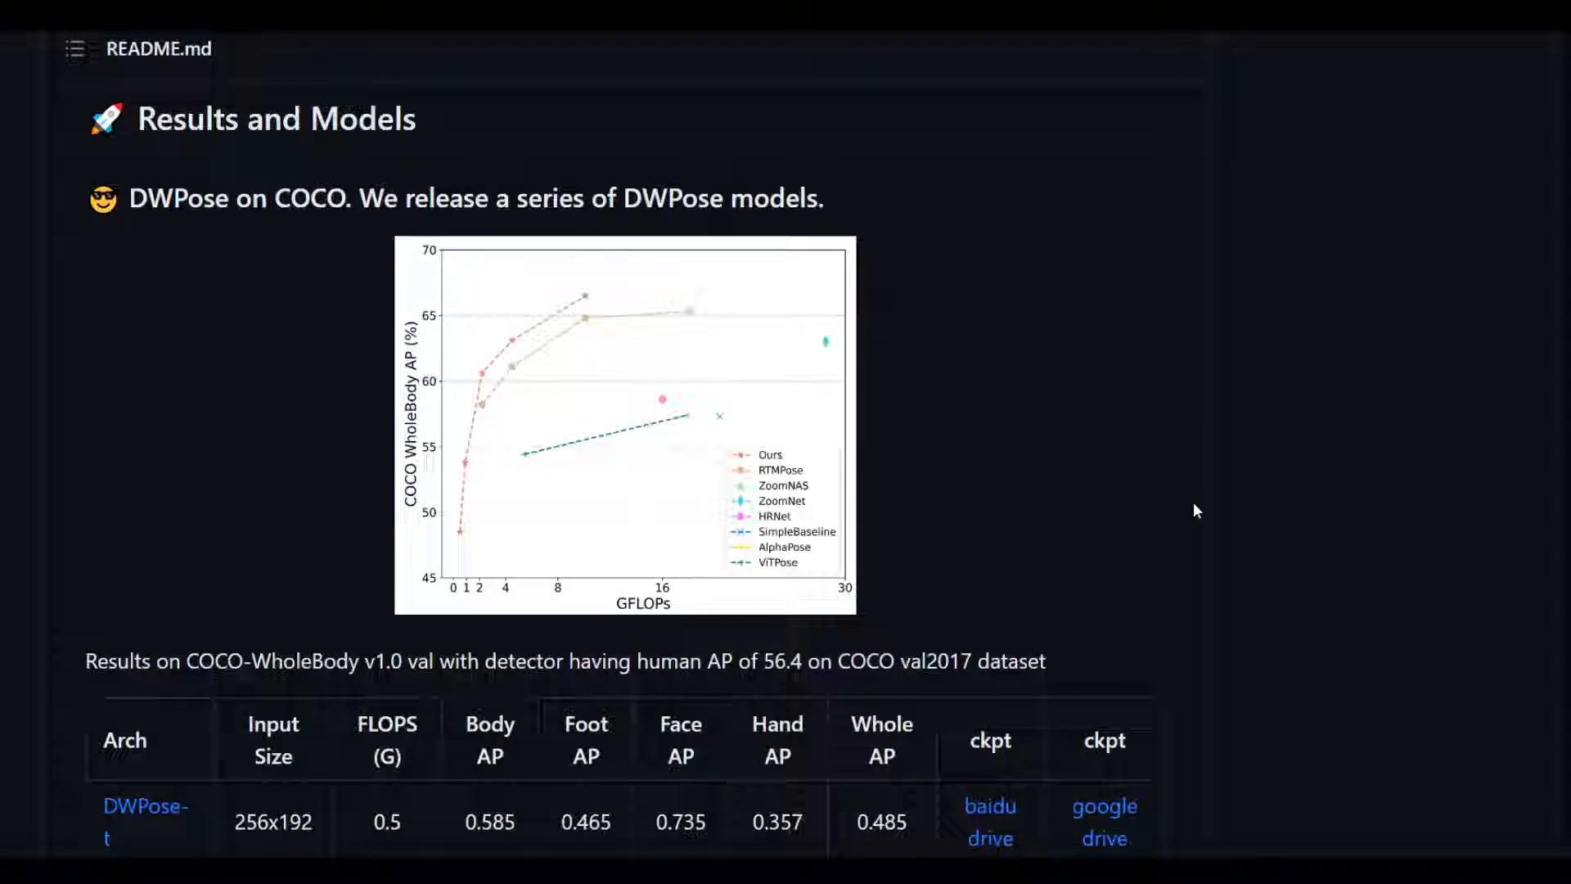
scroll(down, 3)
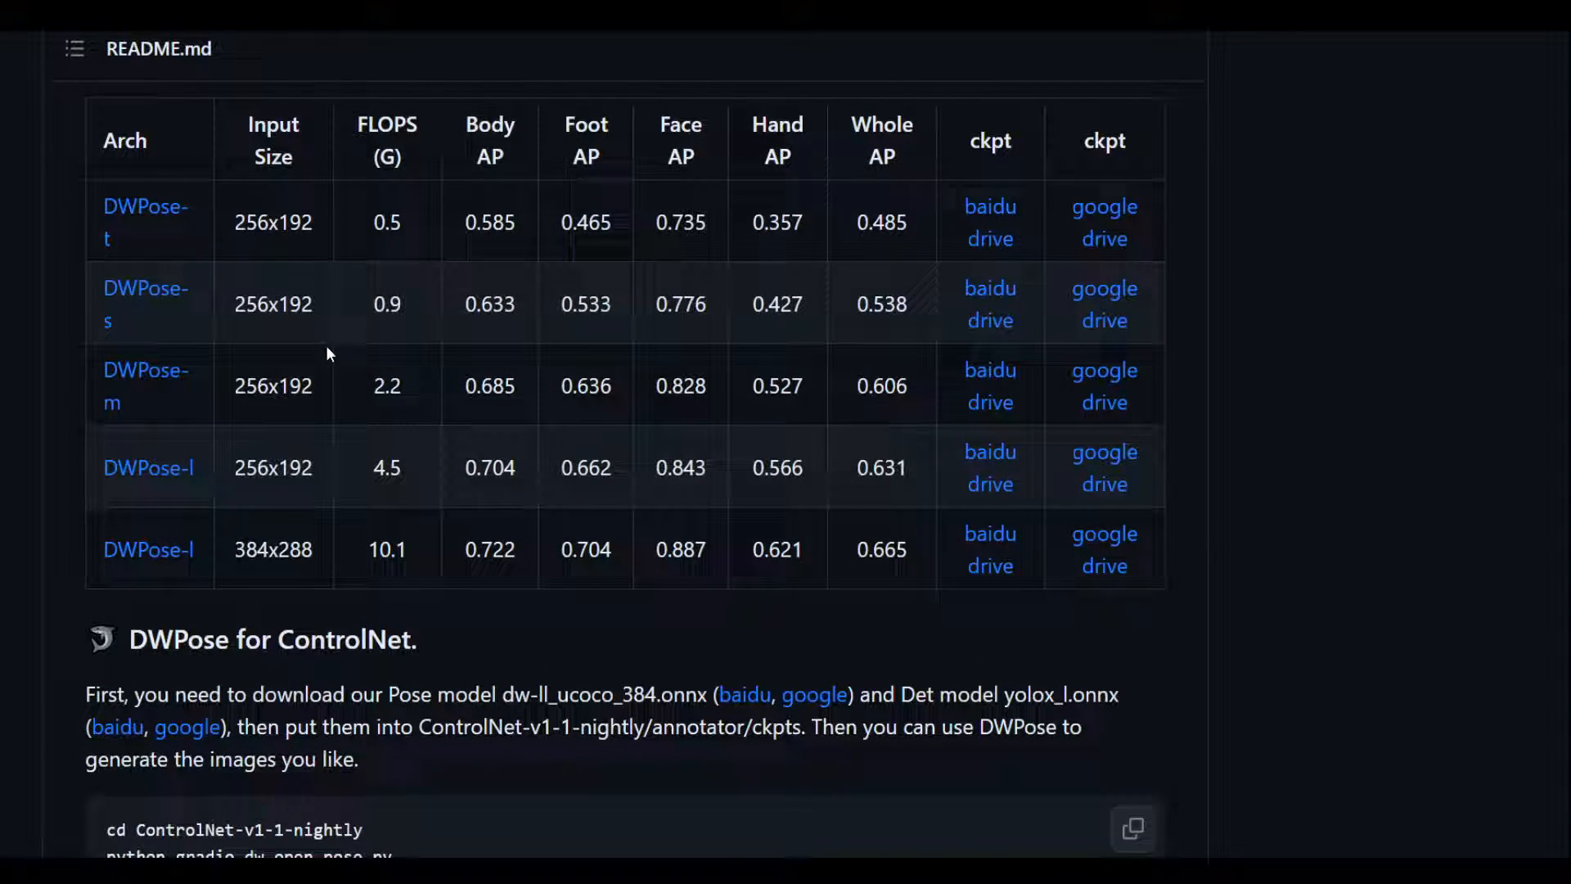
mouse_move(1077, 422)
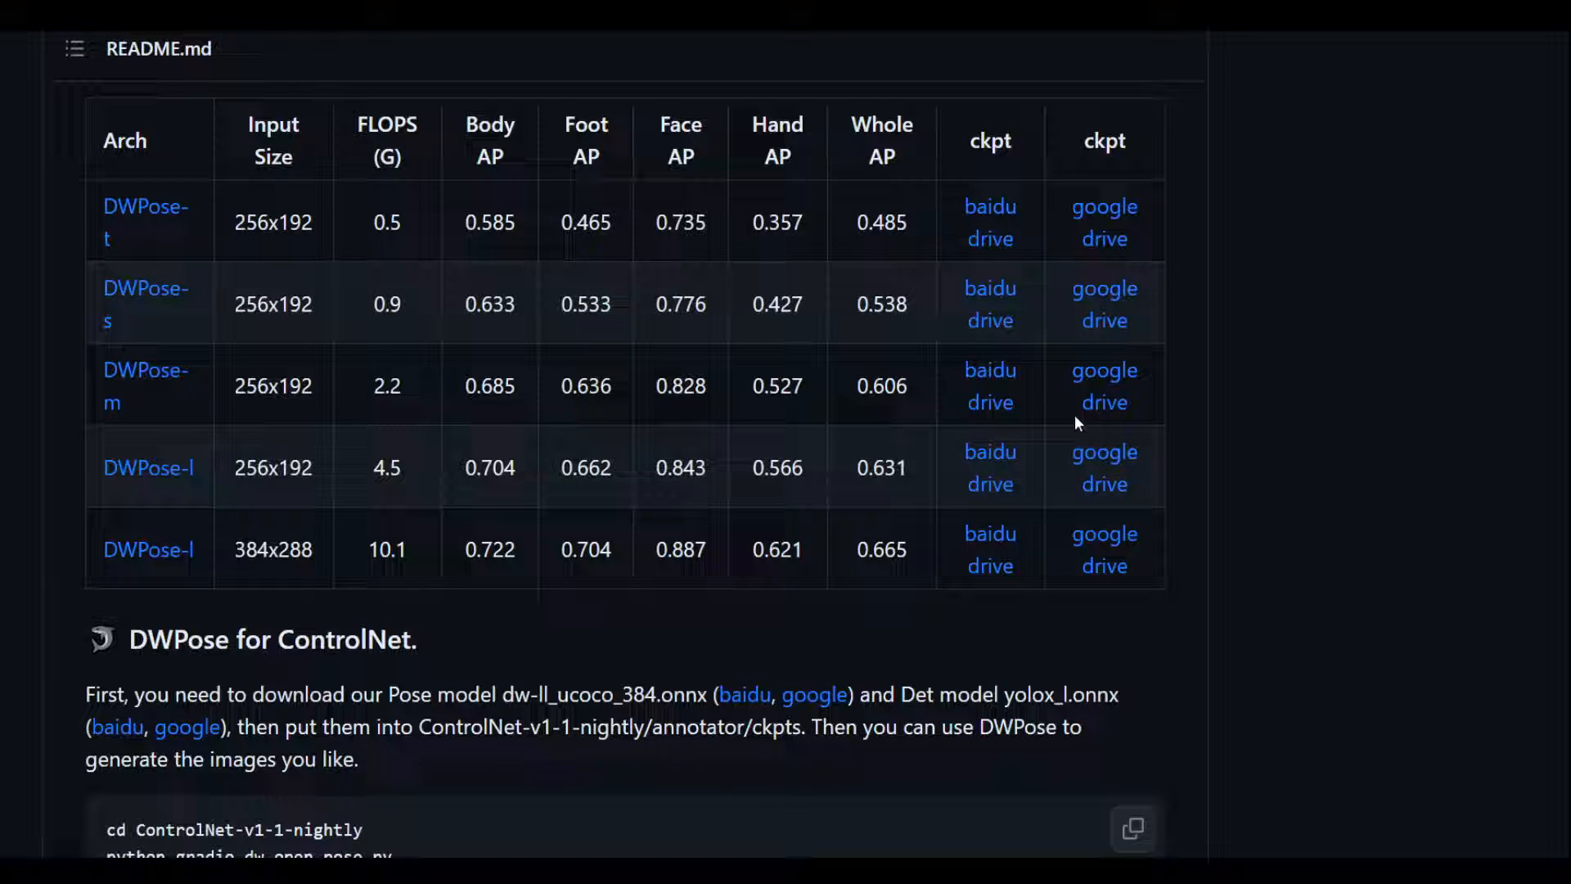
mouse_move(622, 331)
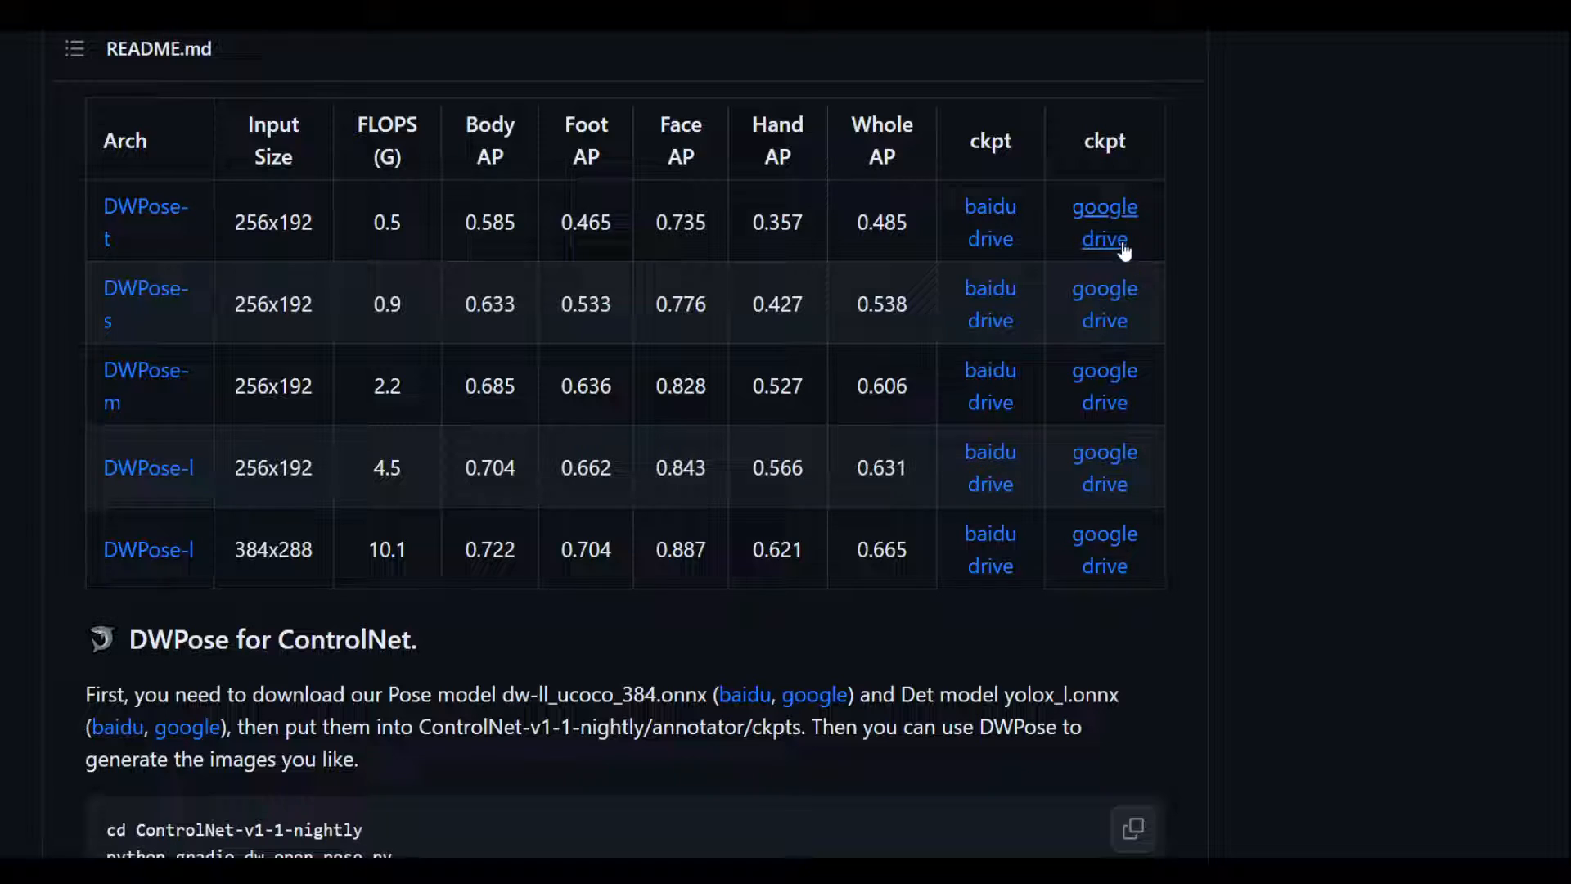
mouse_move(1136, 234)
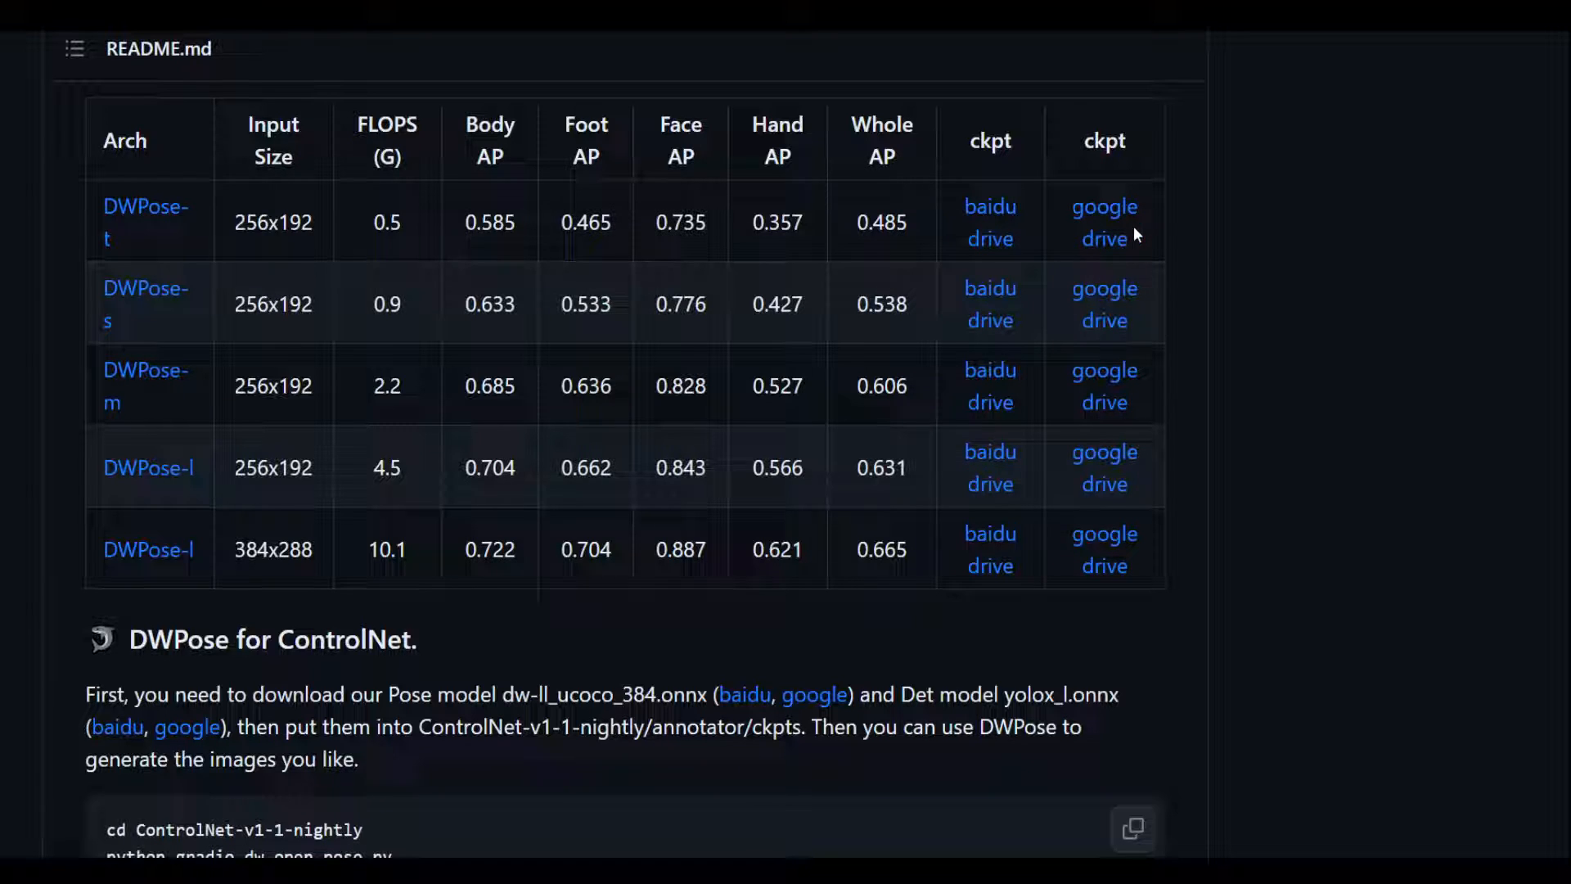
mouse_move(237, 568)
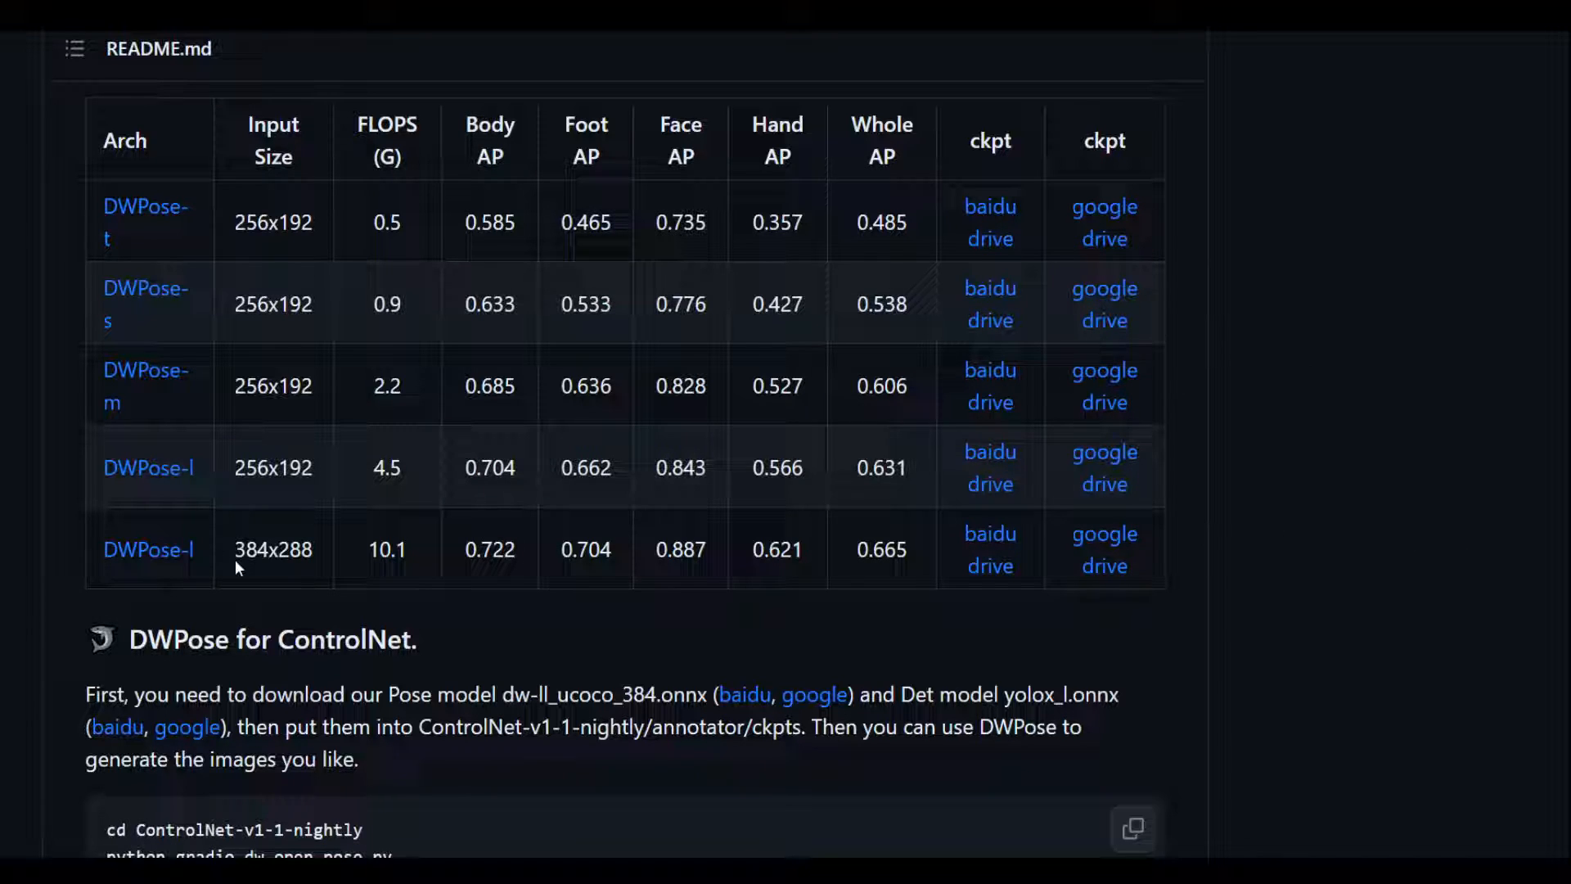
Step: Scroll past the checkpoint links table to the ControlNet run commands and spider man test
scroll(down, 3)
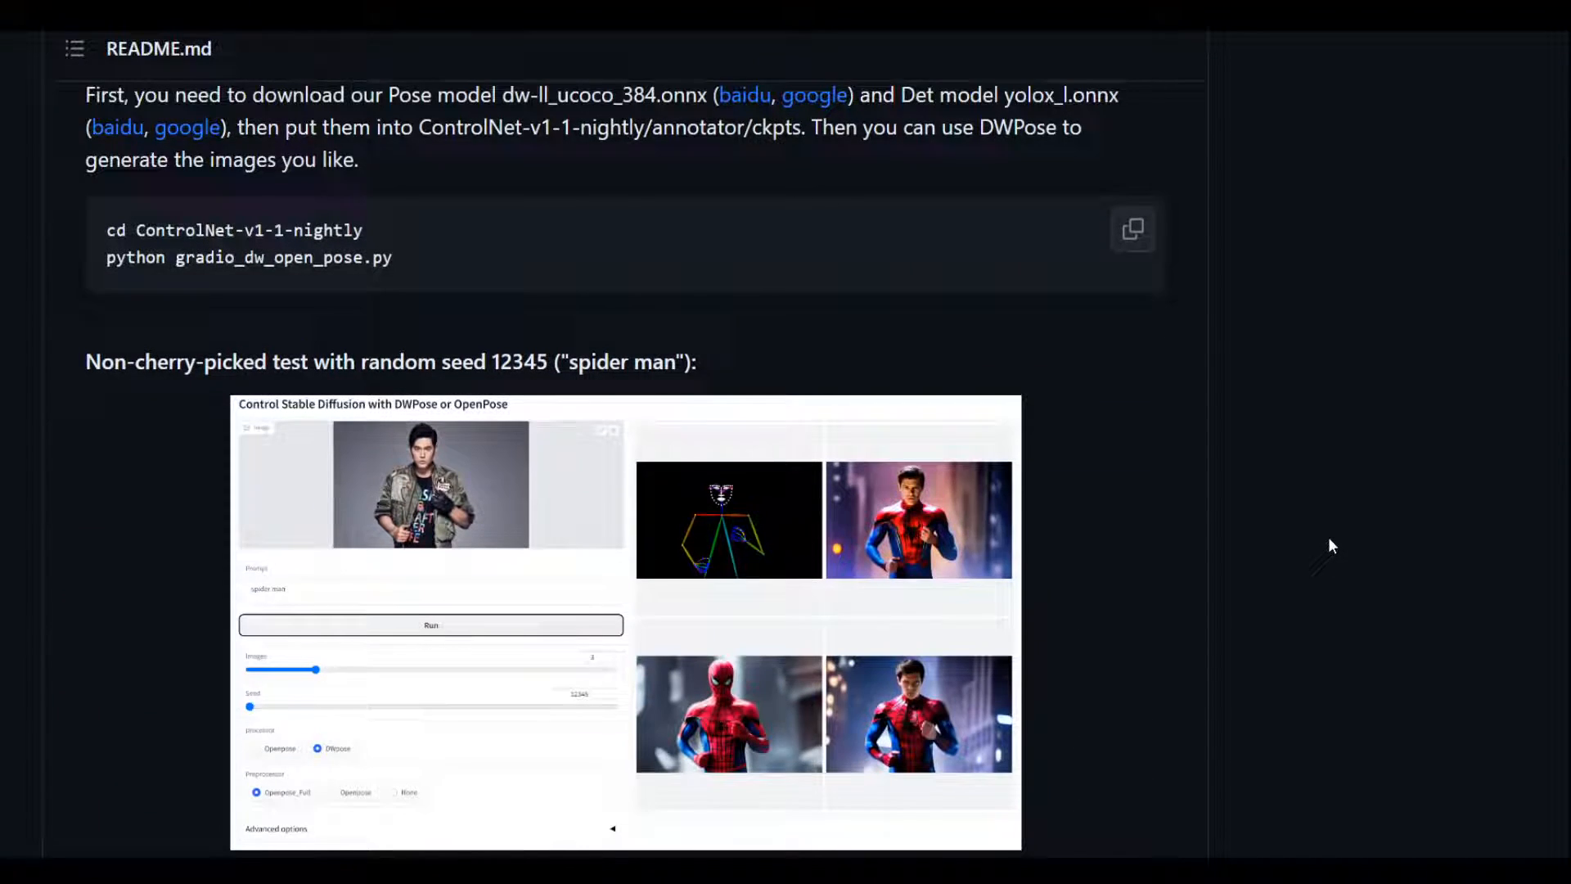
Step: Scroll through Comparison with OpenPose and Datasets, then back up to the DWPose title and demos
scroll(down, 3)
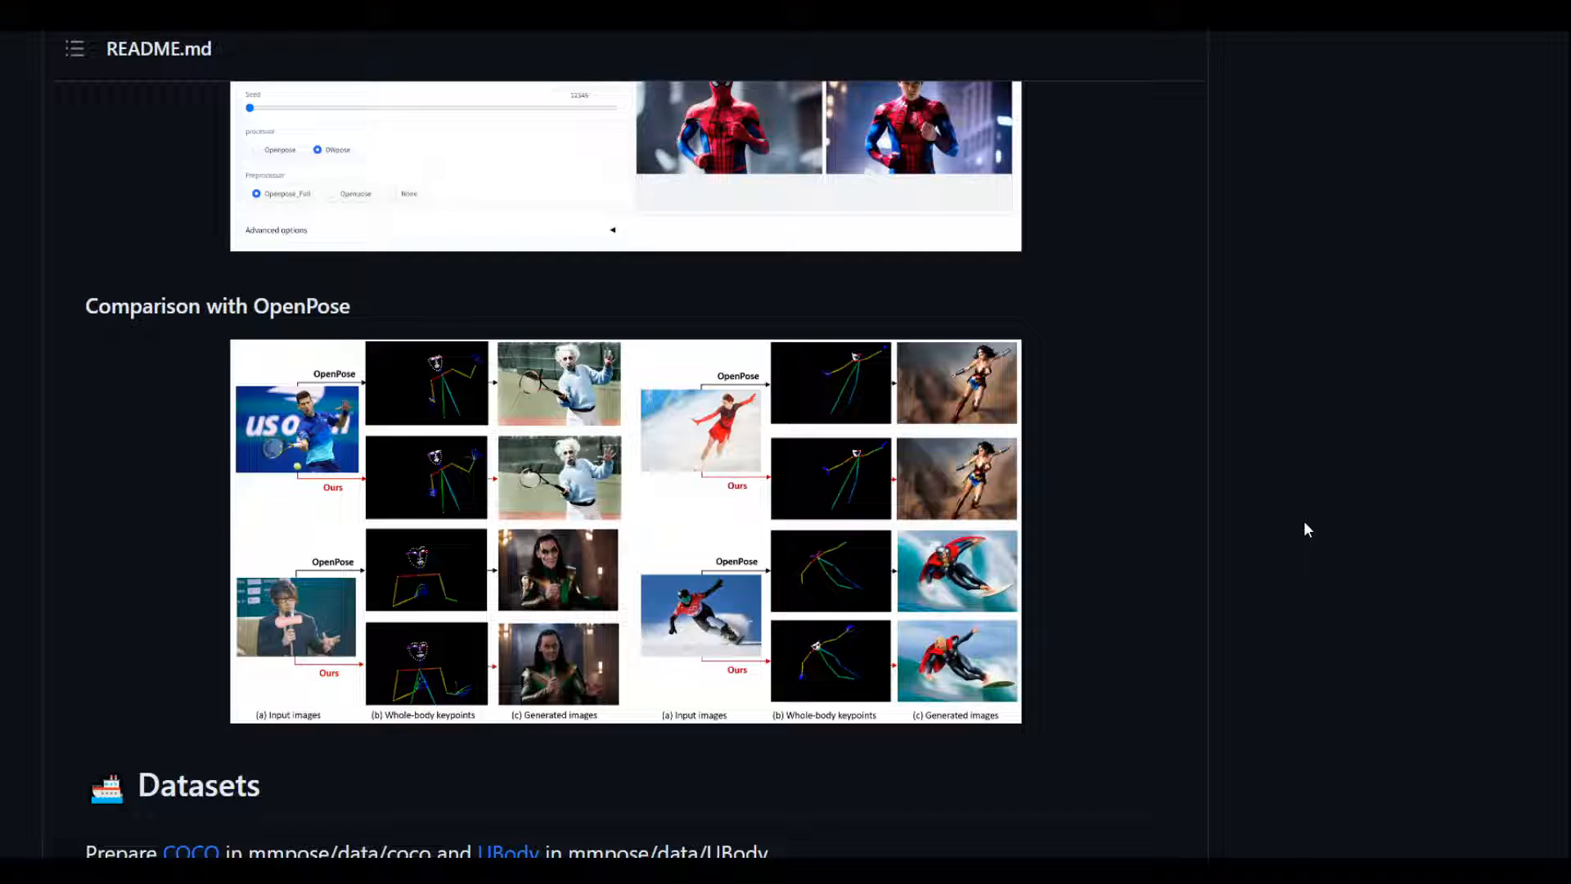
scroll(down, 3)
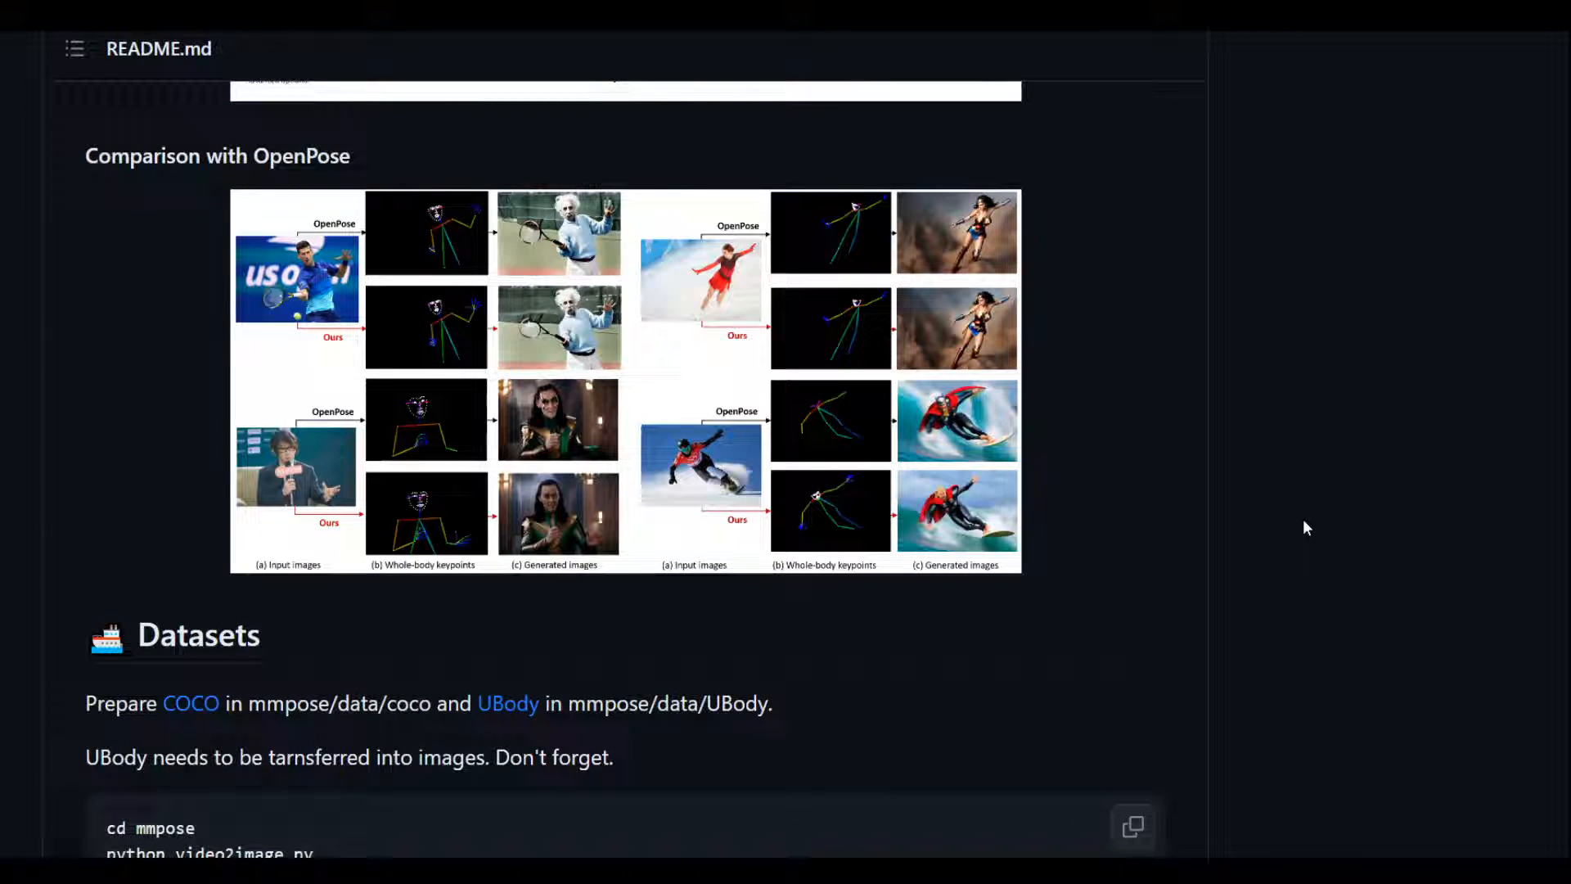
scroll(up, 3)
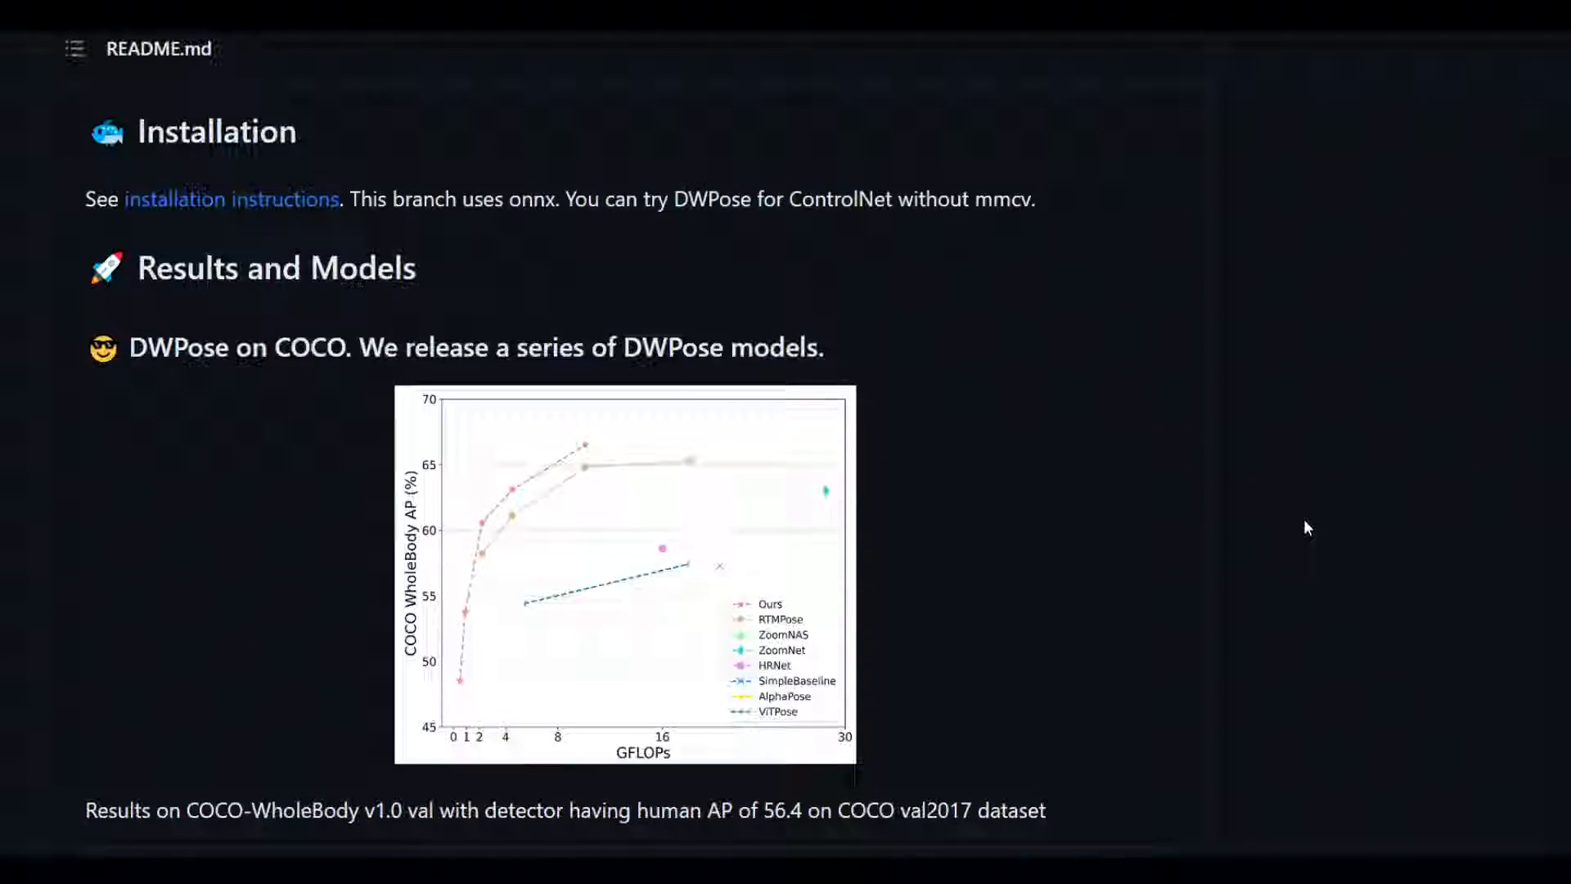
scroll(up, 3)
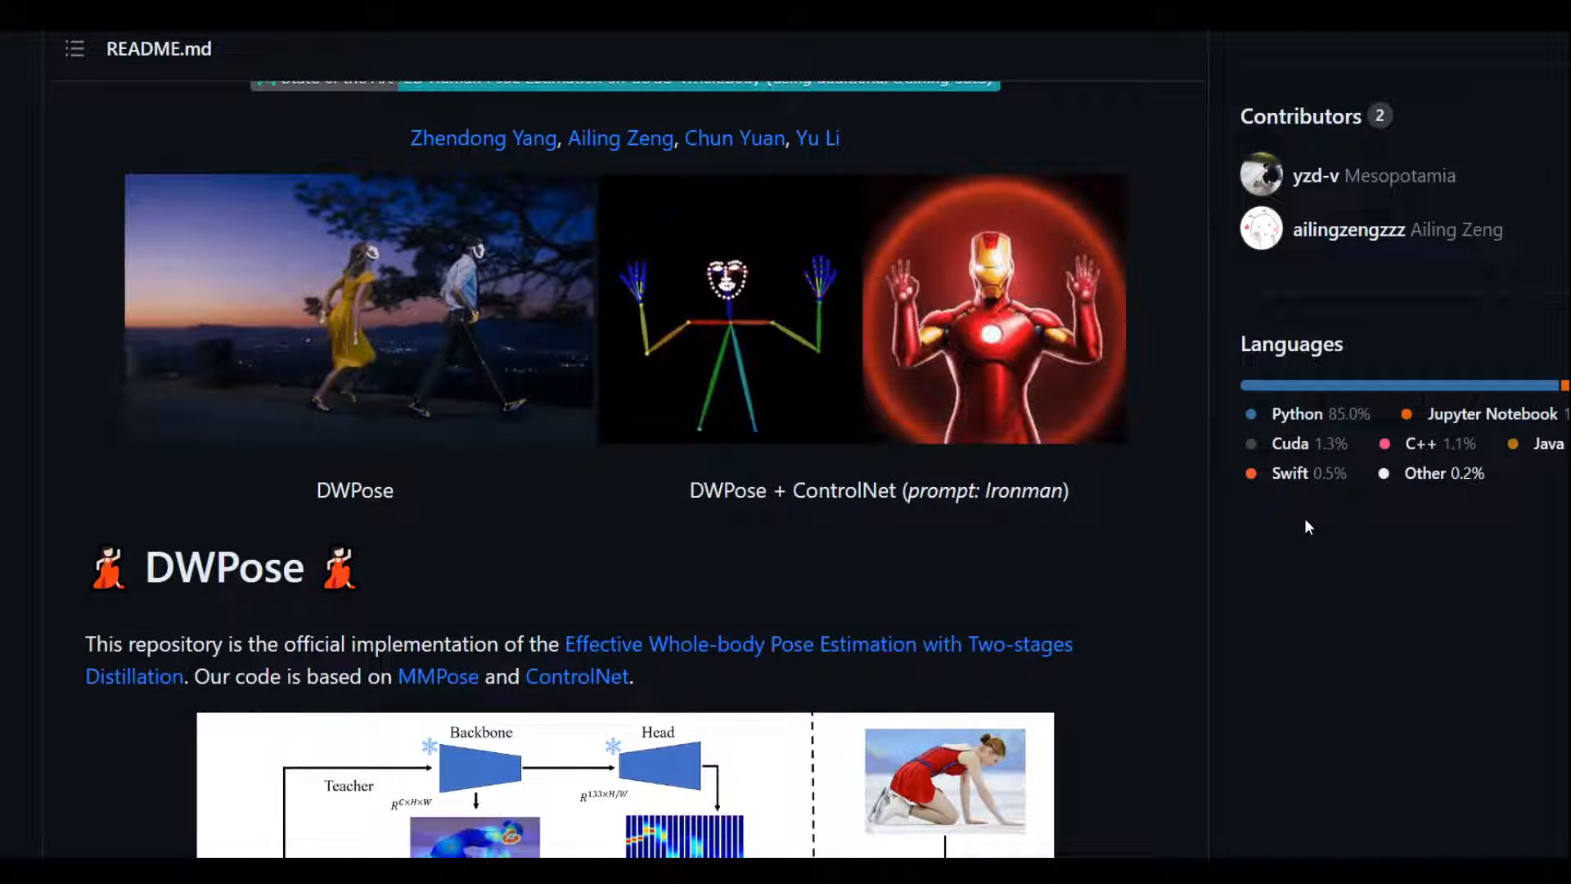